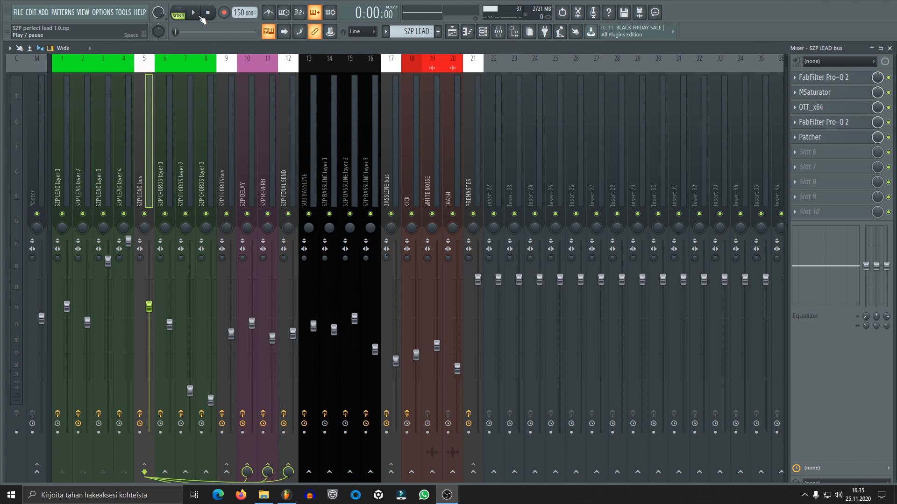
Play the song twice briefly to preview it
{"action": "left_click", "coordinate": [192, 12]}
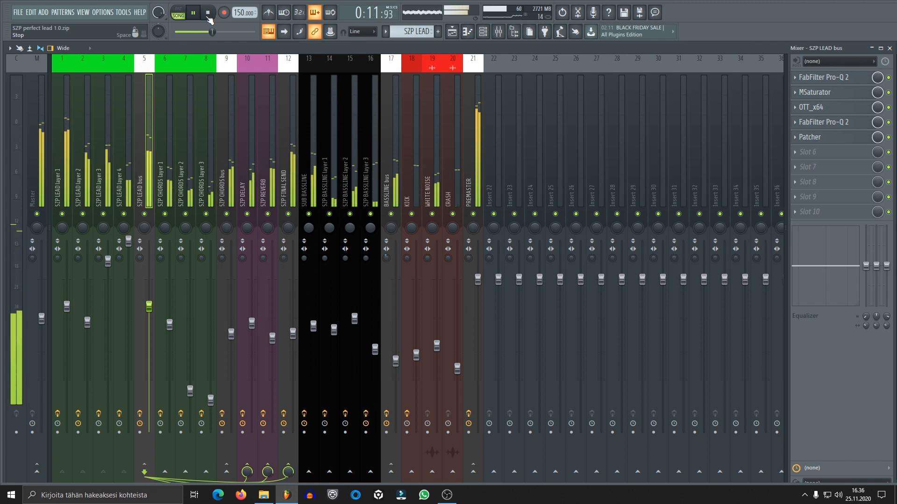
{"action": "left_click", "coordinate": [207, 13]}
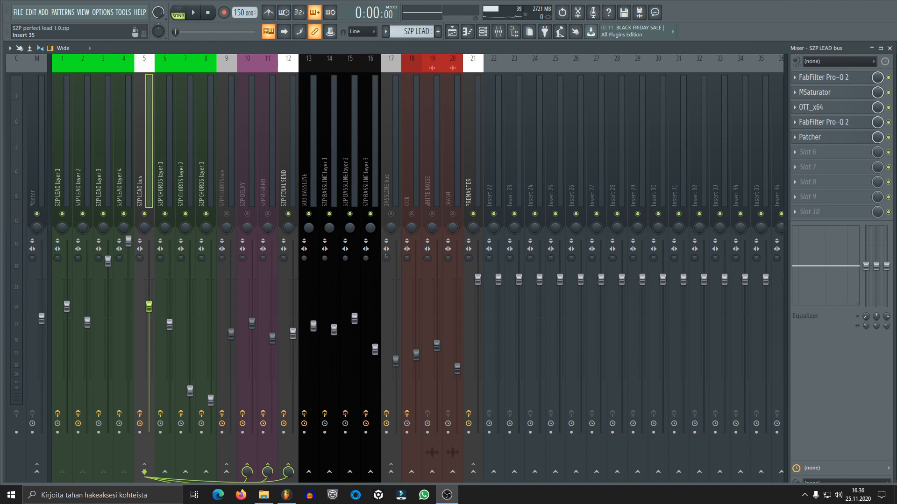
{"action": "mouse_move", "coordinate": [526, 290]}
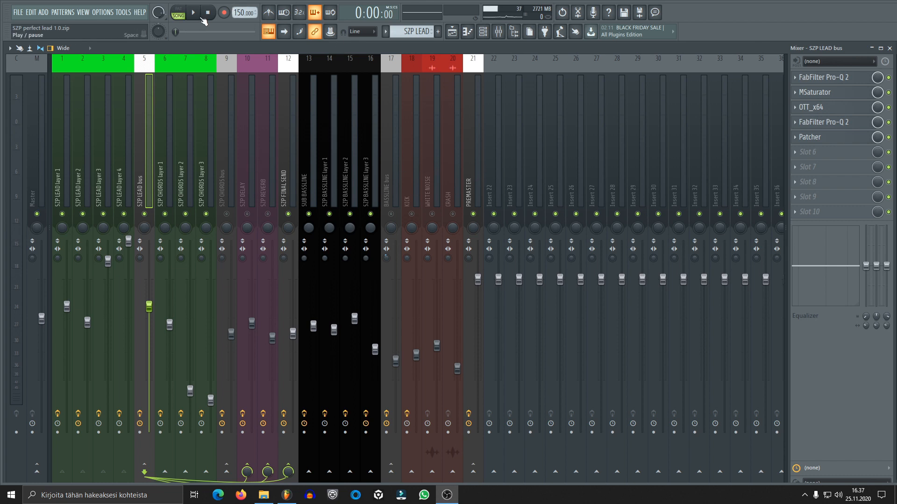
{"action": "left_click", "coordinate": [192, 12]}
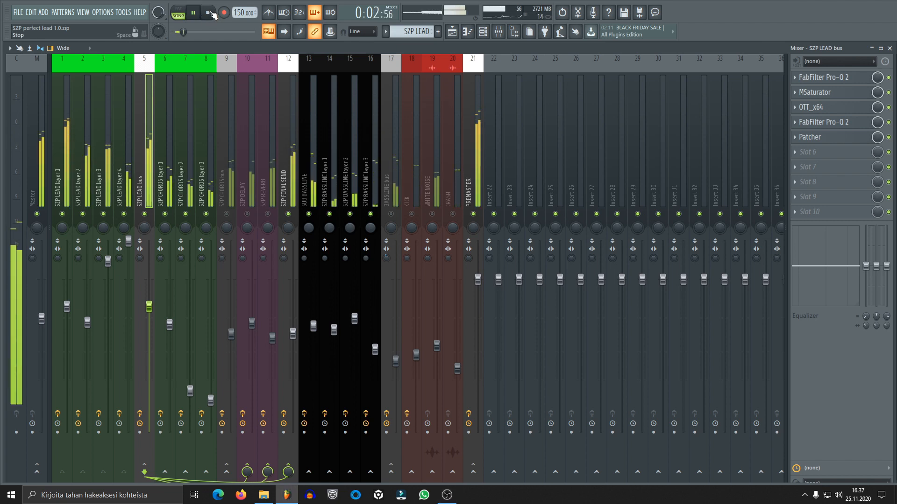
{"action": "left_click", "coordinate": [208, 12]}
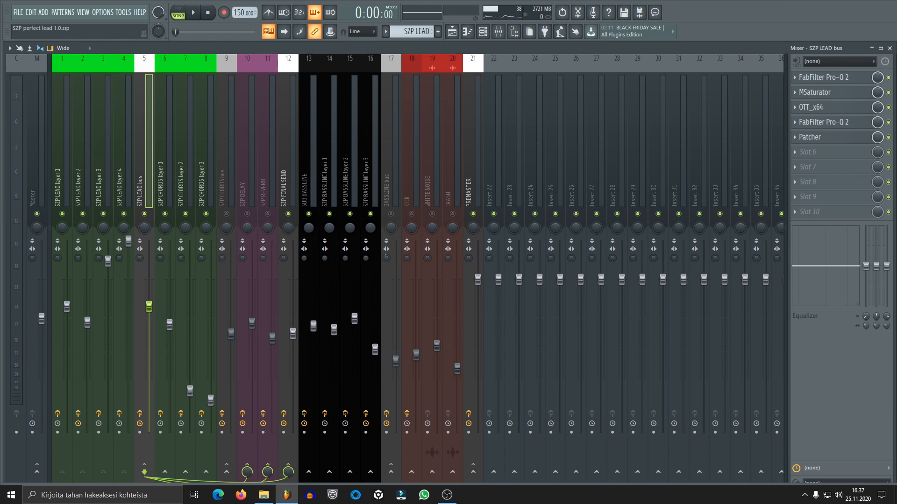
{"action": "mouse_move", "coordinate": [484, 32]}
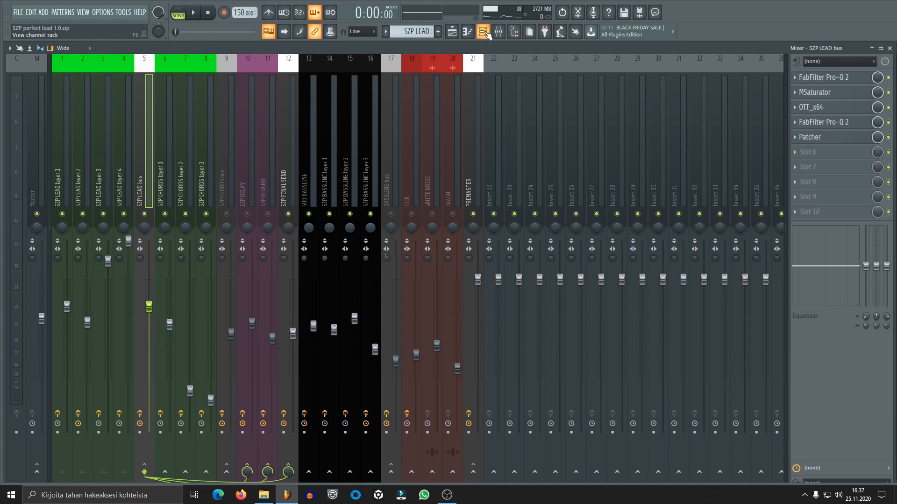
From the Channel Rack, preview the pattern and open SZP LEAD layer 1's Sylenth1
{"action": "left_click", "coordinate": [484, 32]}
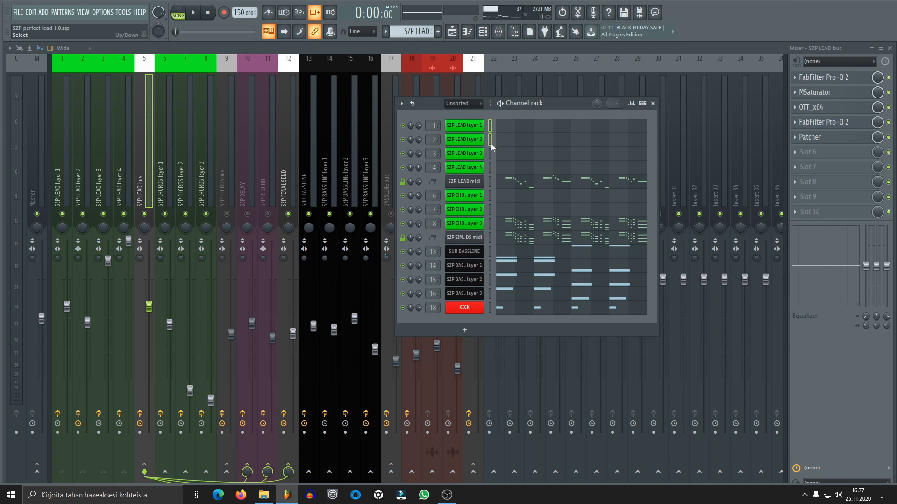
{"action": "left_click", "coordinate": [464, 152]}
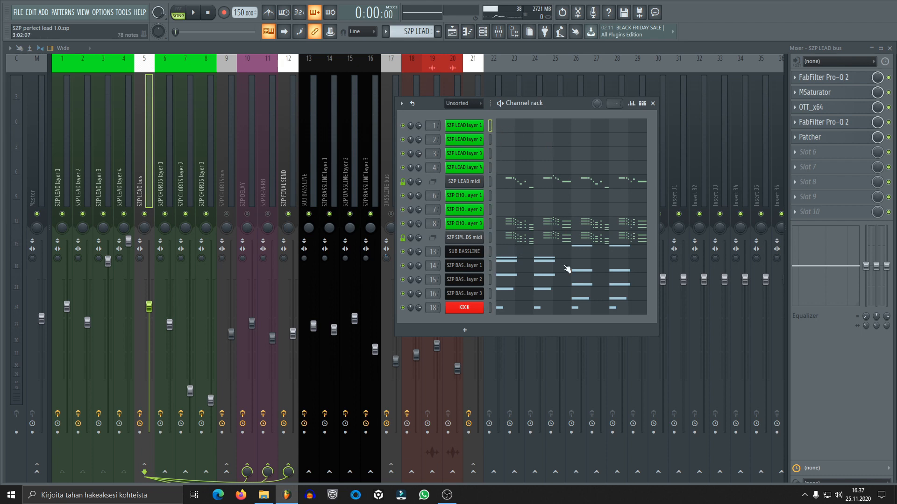
{"action": "left_click", "coordinate": [464, 125]}
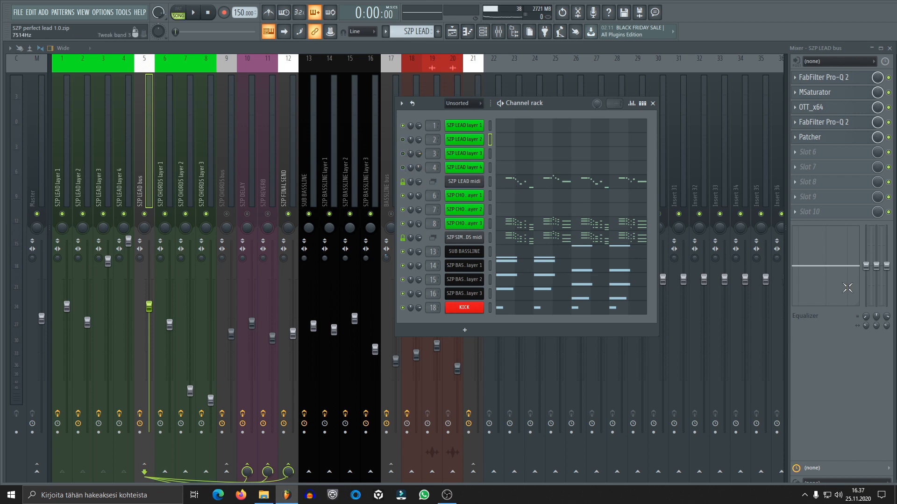
{"action": "left_click", "coordinate": [193, 12]}
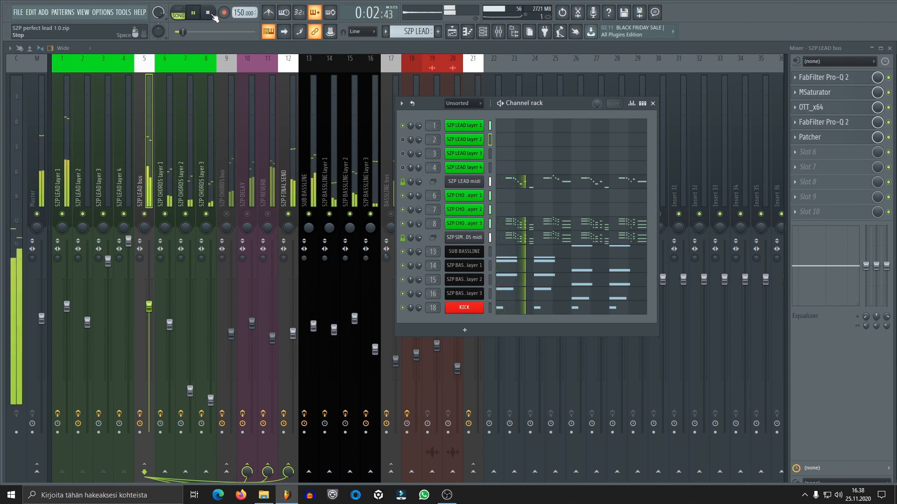
{"action": "left_click", "coordinate": [464, 125]}
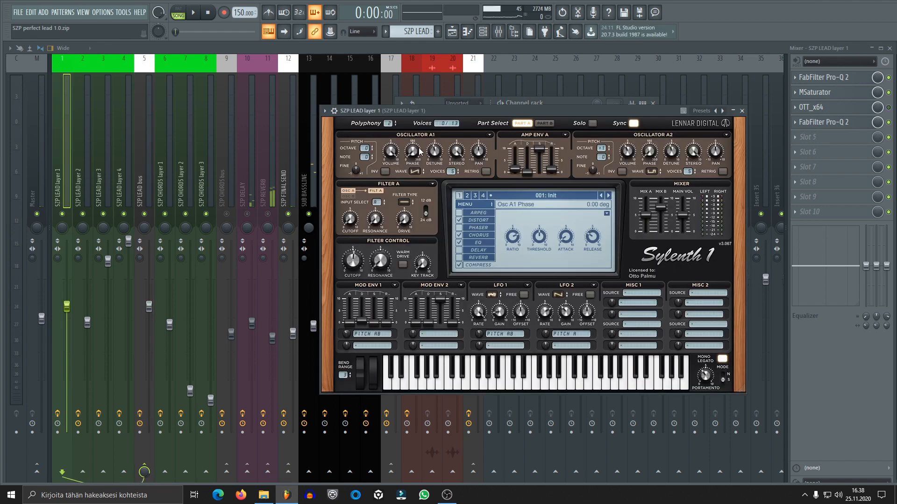
Shift the Sylenth1 window right and switch Part Select to Part B
{"action": "left_click_drag", "start_coordinate": [360, 110], "coordinate": [370, 114]}
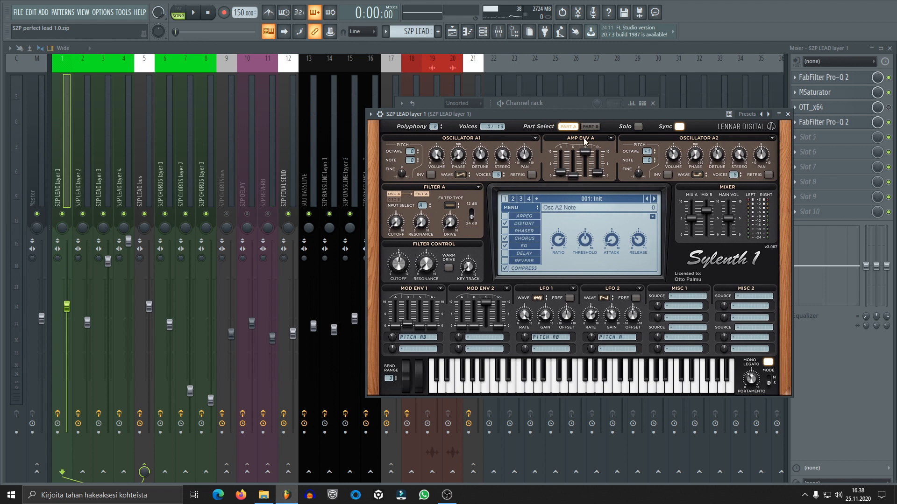
{"action": "left_click", "coordinate": [567, 125]}
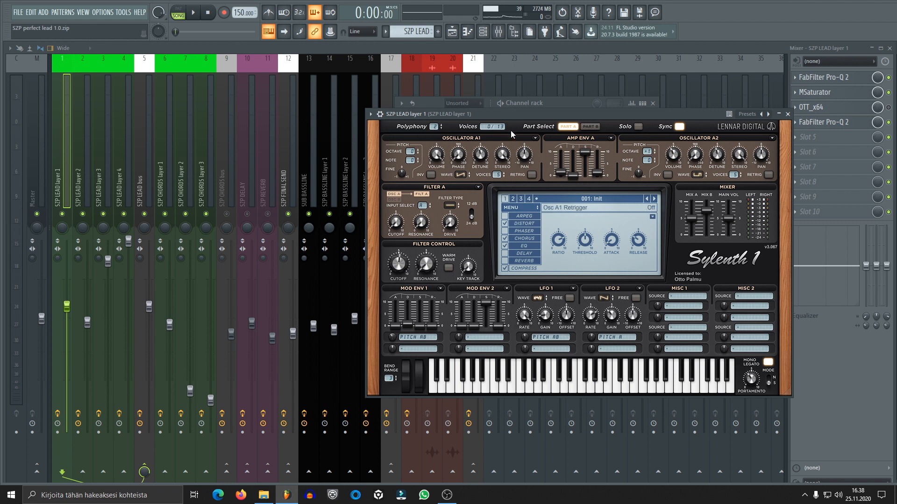
{"action": "left_click_drag", "start_coordinate": [479, 155], "coordinate": [479, 148]}
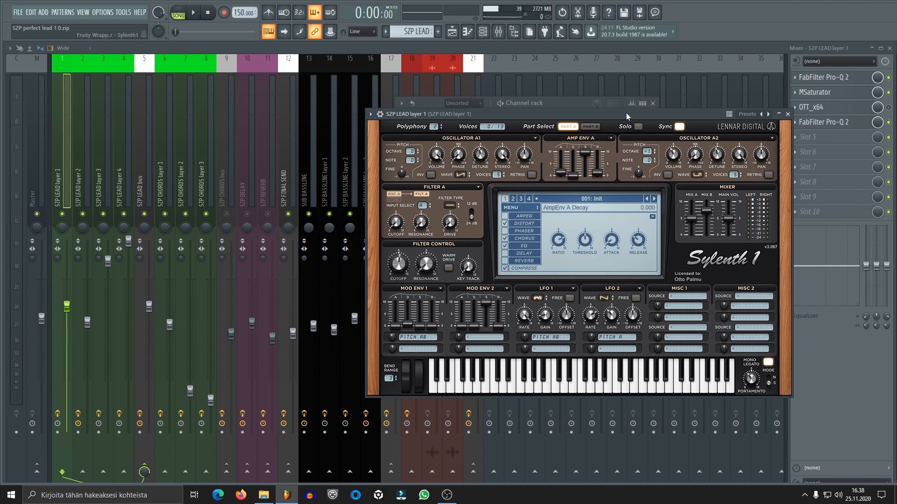
{"action": "left_click", "coordinate": [588, 113]}
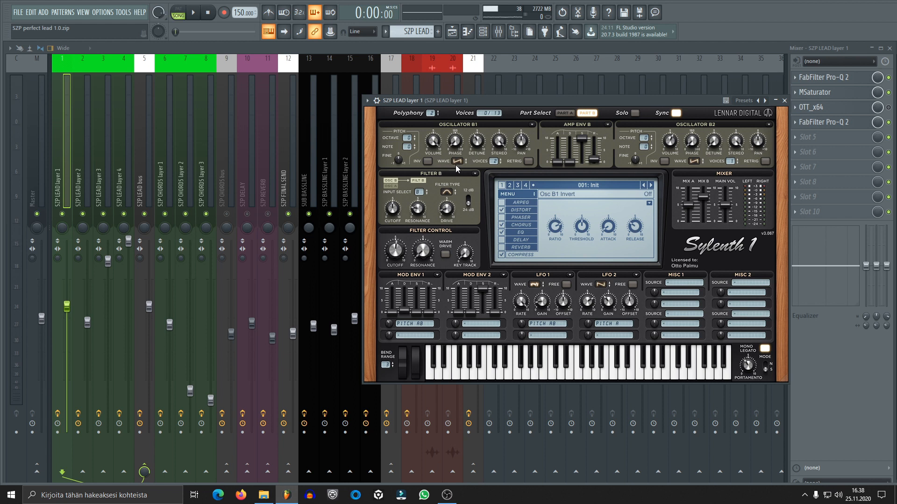
Return Sylenth1 to Part A and browse its Distortion and Chorus effects
{"action": "left_click_drag", "start_coordinate": [476, 141], "coordinate": [481, 131]}
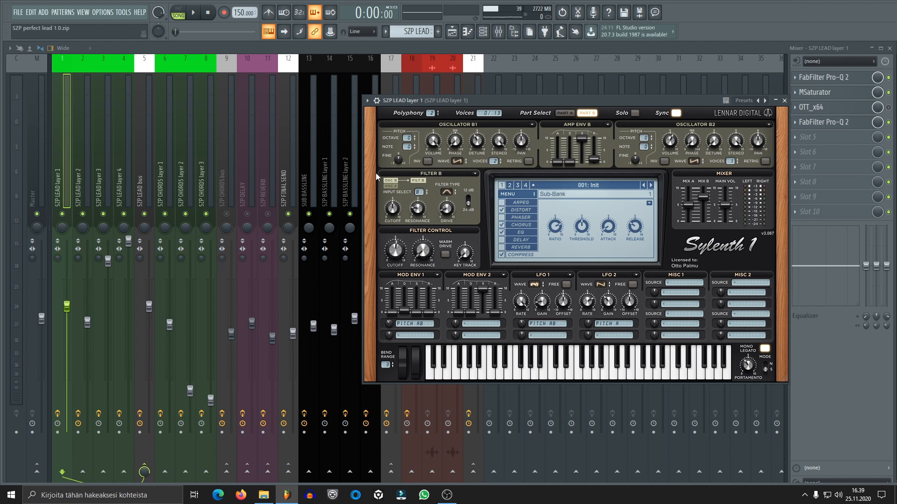
{"action": "left_click", "coordinate": [445, 193]}
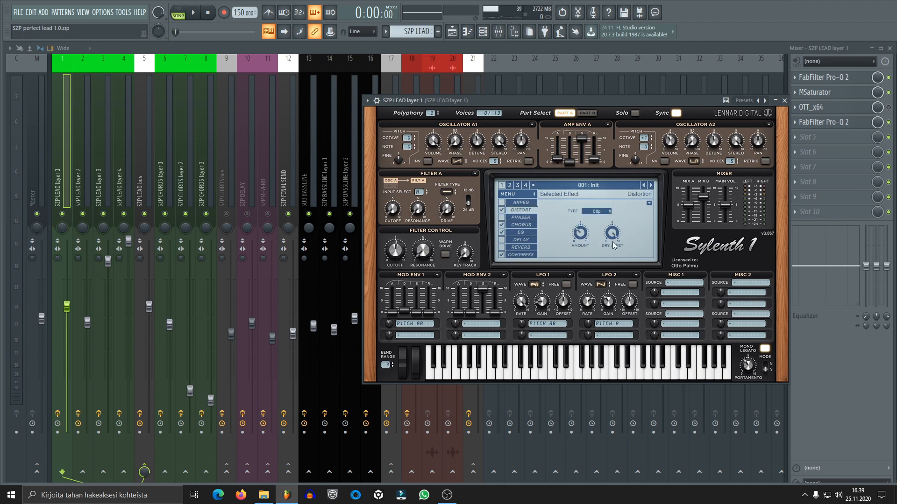
{"action": "left_click", "coordinate": [521, 224]}
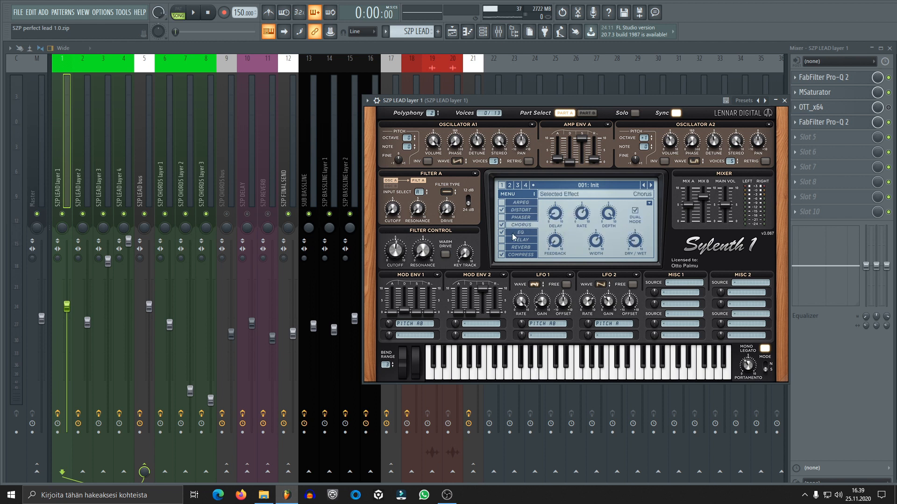
{"action": "left_click", "coordinate": [519, 255]}
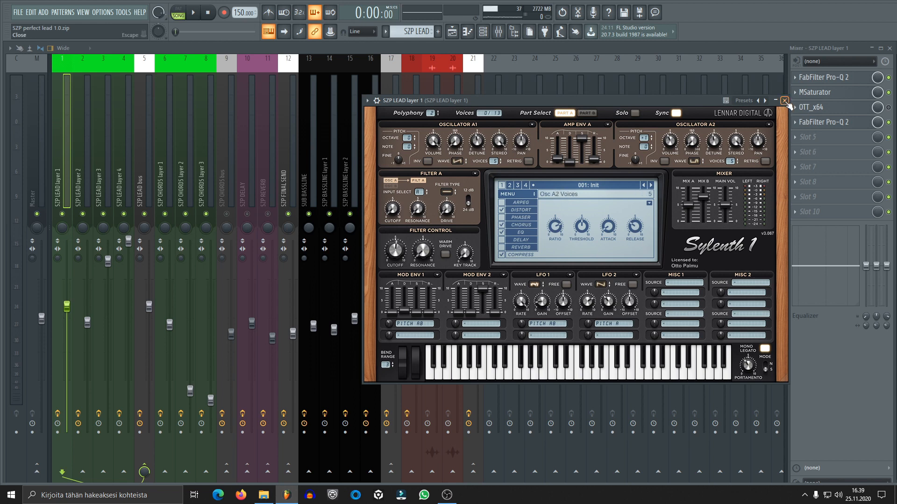
Close layer 1's Sylenth1, then review its MSaturator and second Pro-Q 2 effects
{"action": "left_click", "coordinate": [783, 101]}
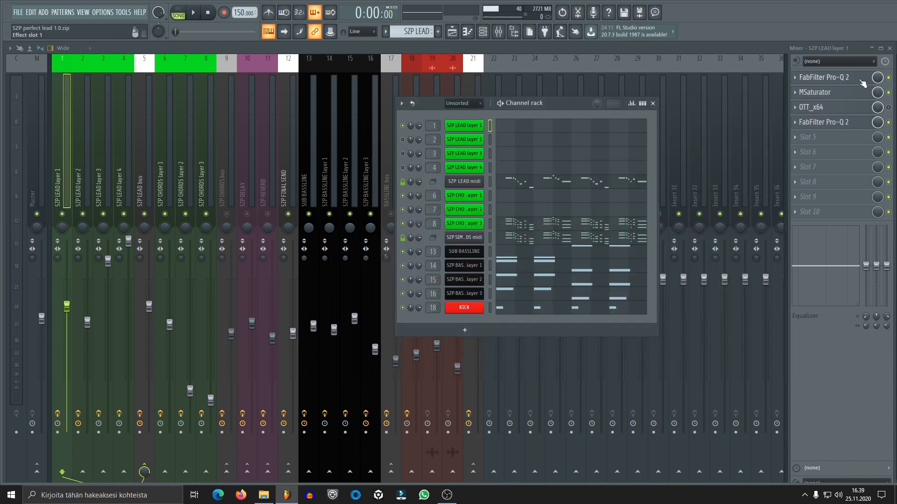
{"action": "left_click", "coordinate": [823, 77]}
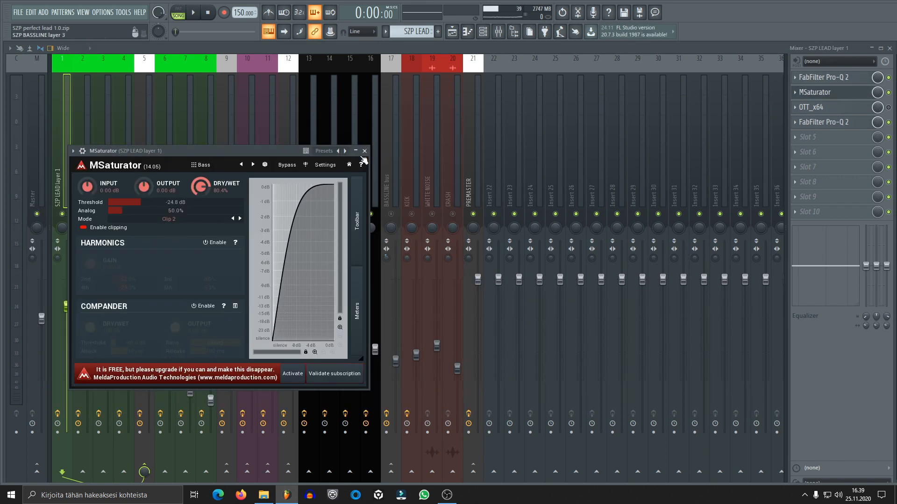
{"action": "left_click", "coordinate": [364, 151]}
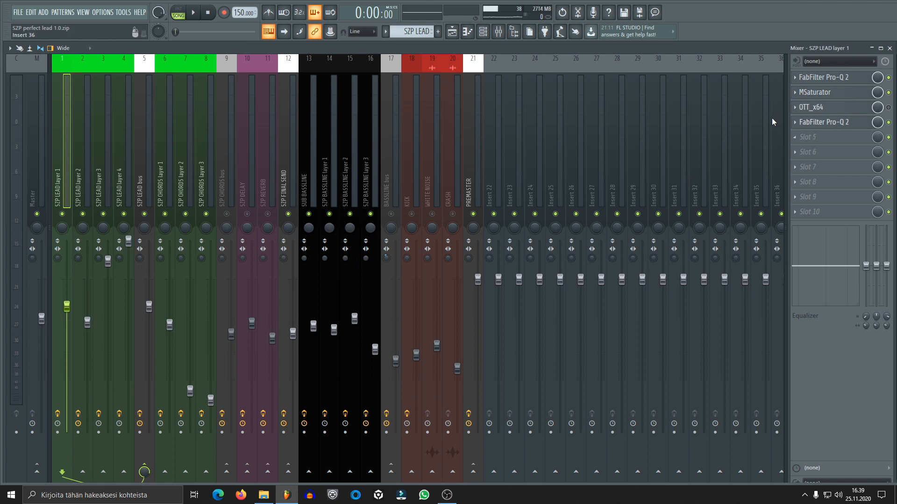
{"action": "left_click", "coordinate": [822, 77]}
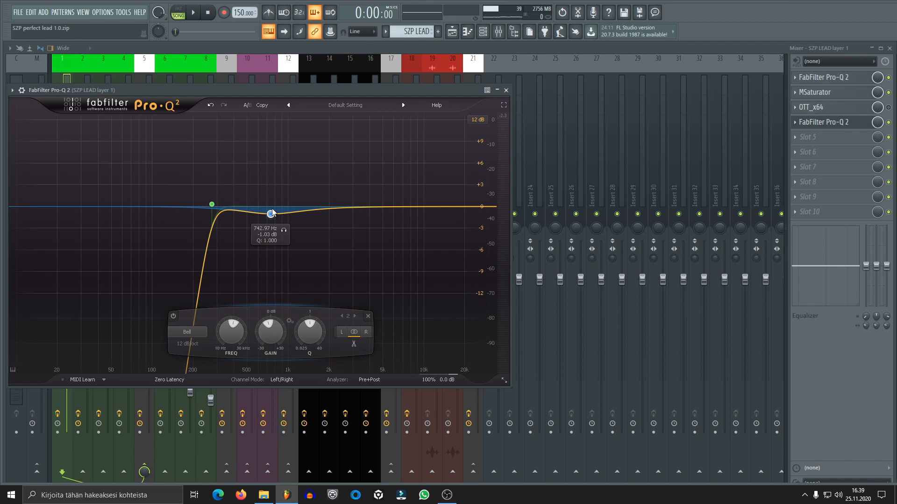
{"action": "mouse_move", "coordinate": [275, 222]}
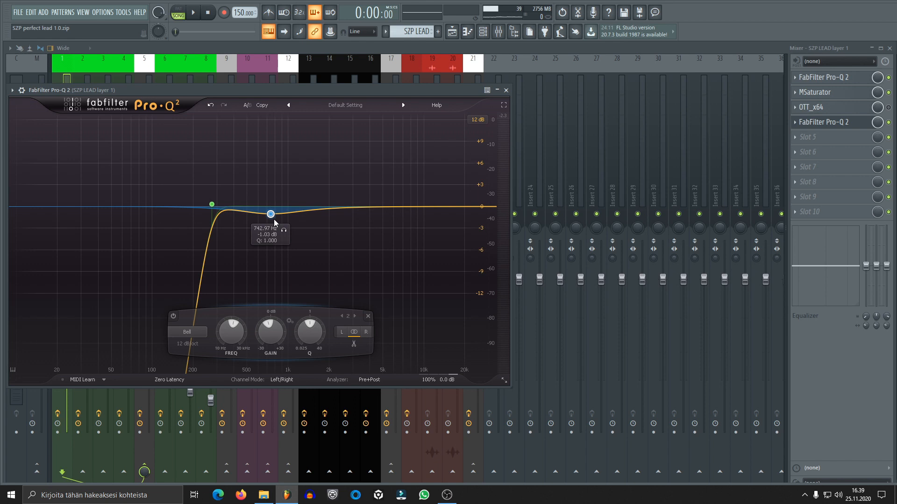
{"action": "mouse_move", "coordinate": [400, 135]}
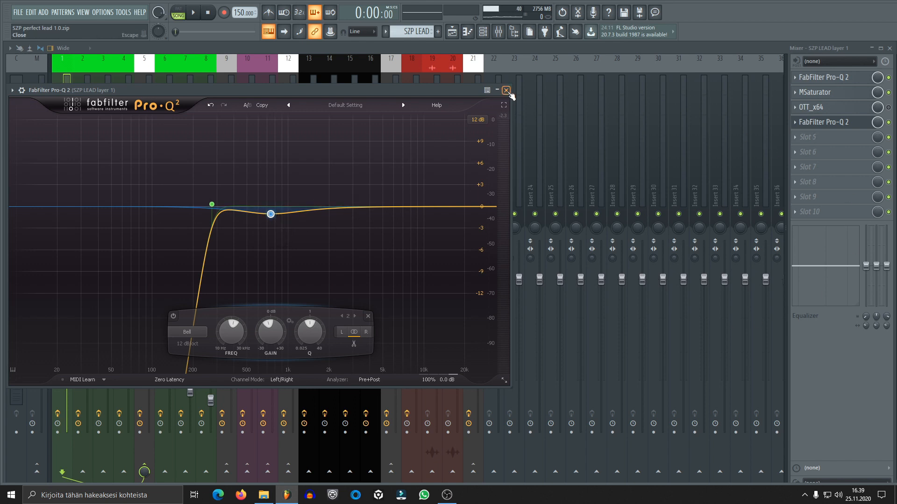
{"action": "left_click", "coordinate": [506, 90]}
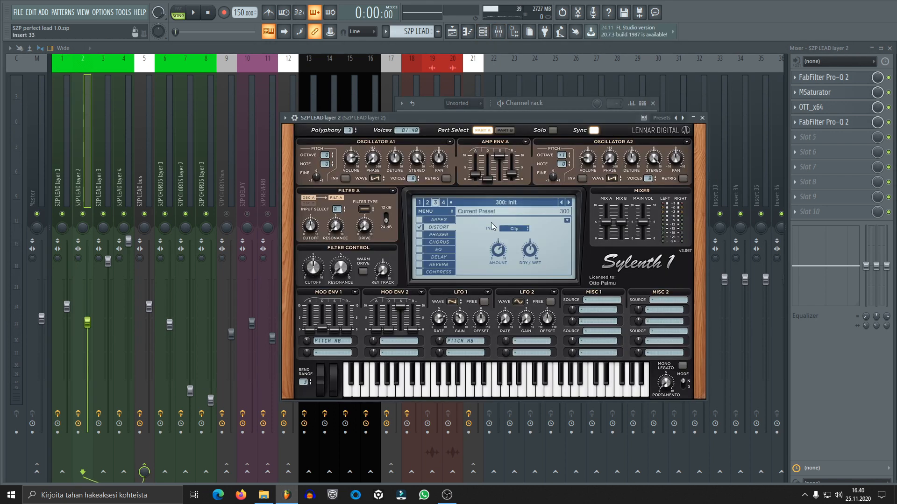
Play the project and toggle layer 2's Sylenth1 to its Part B settings
{"action": "left_click", "coordinate": [194, 12]}
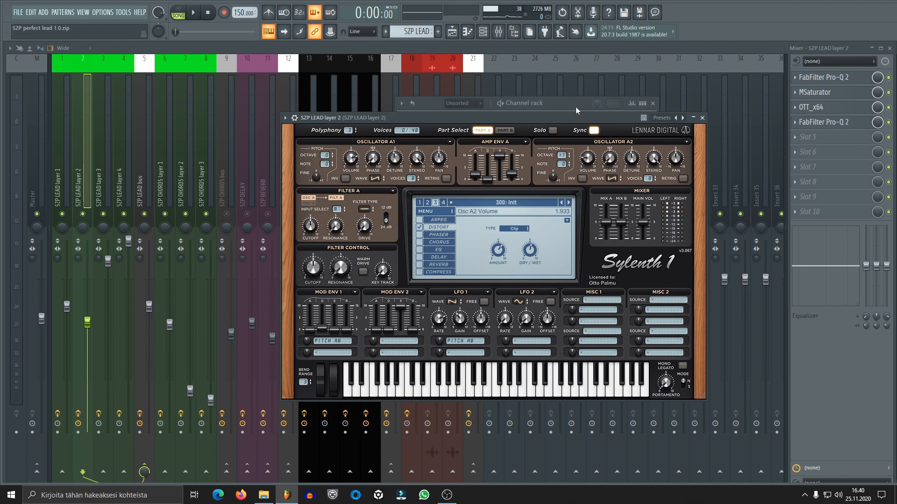
{"action": "left_click", "coordinate": [504, 130]}
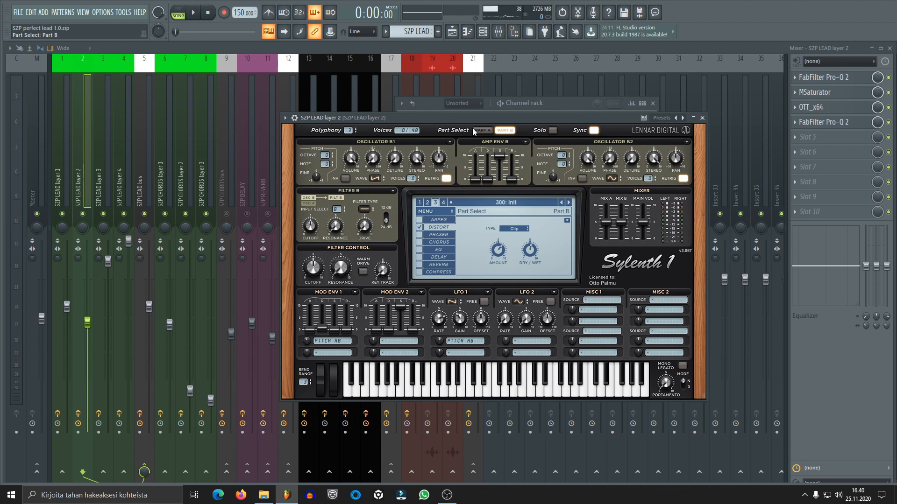
{"action": "left_click", "coordinate": [482, 130]}
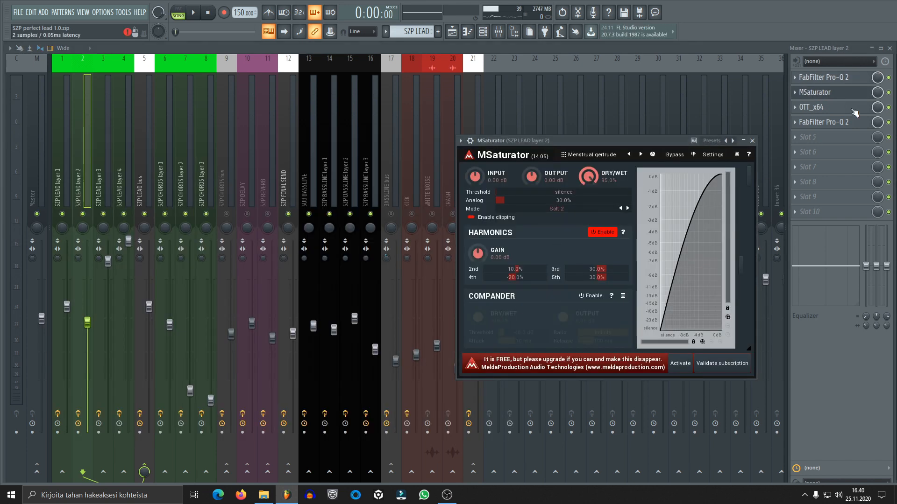
Review layer 2's OTT compressor and second Pro-Q 2, then close the EQ
{"action": "left_click", "coordinate": [822, 107]}
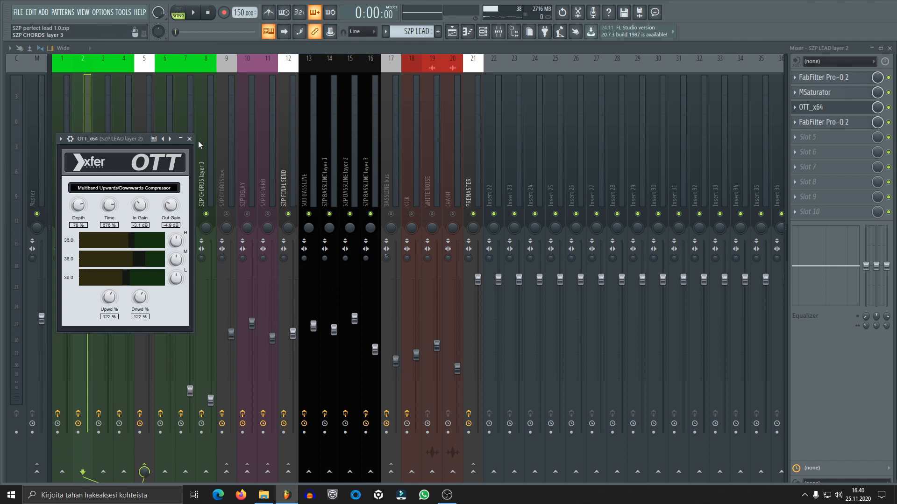
{"action": "left_click", "coordinate": [822, 122]}
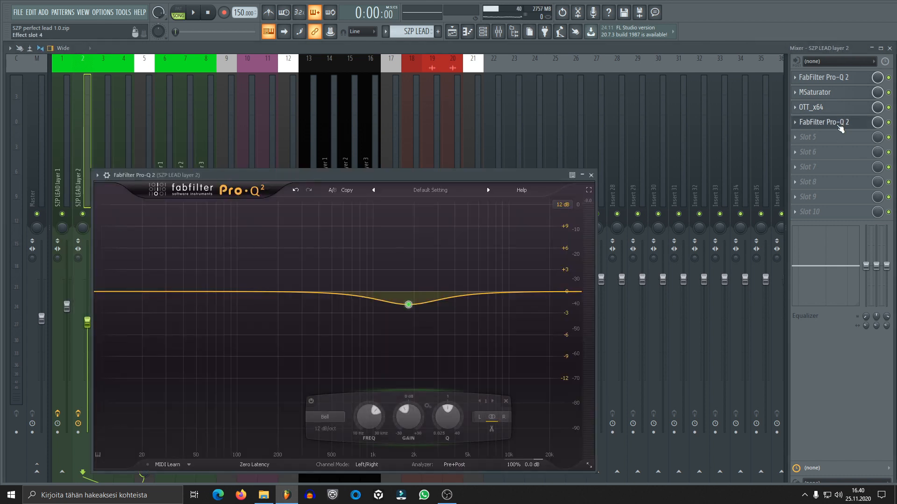
{"action": "mouse_move", "coordinate": [408, 304]}
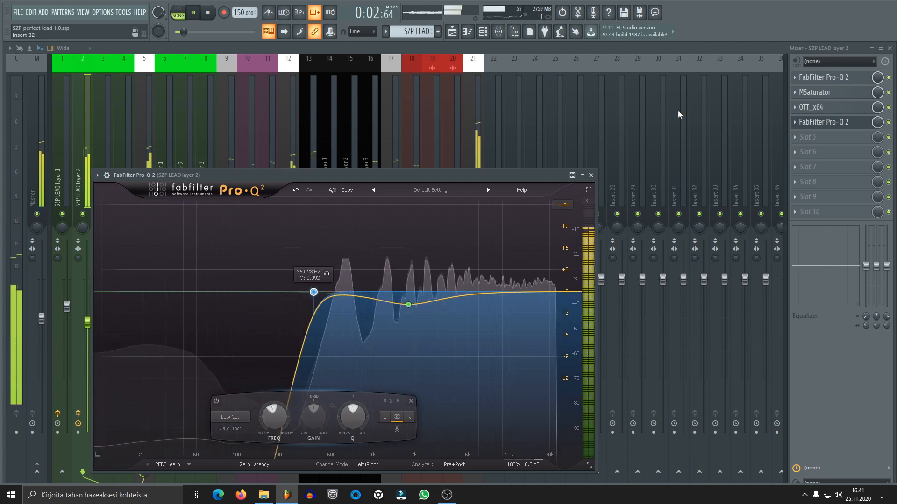
{"action": "left_click", "coordinate": [591, 175]}
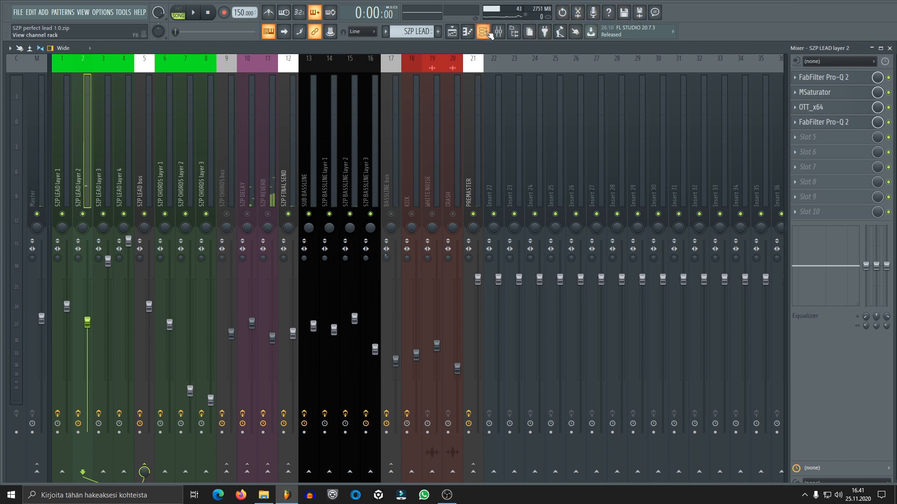
Open the channel rack, switch layer 3's Sylenth1 to Part A, and start playback
{"action": "left_click", "coordinate": [483, 32]}
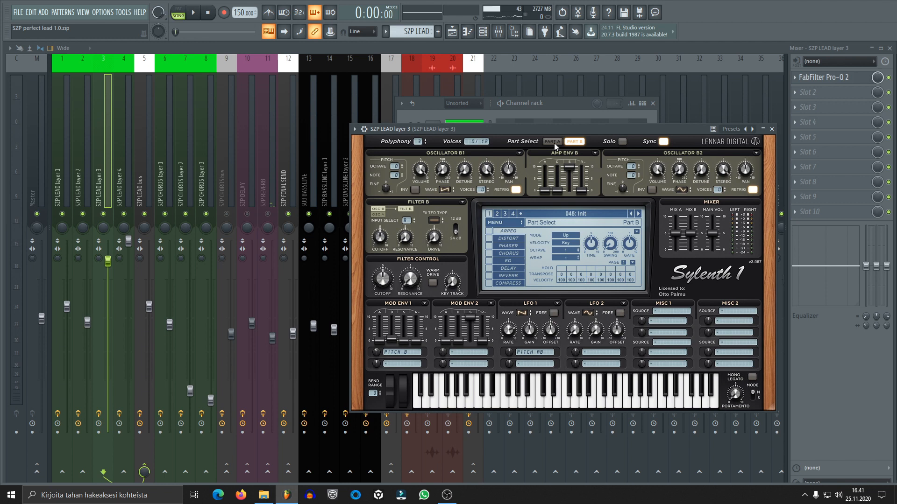
{"action": "left_click", "coordinate": [551, 141]}
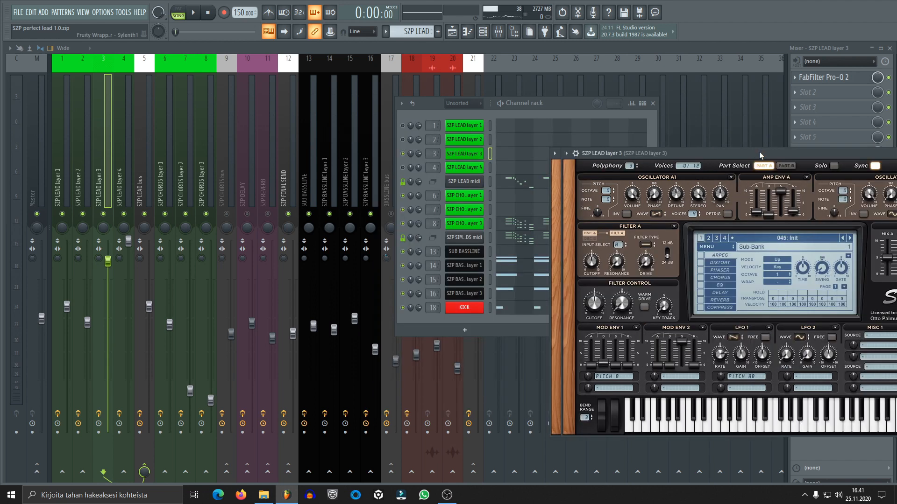
{"action": "left_click", "coordinate": [194, 13]}
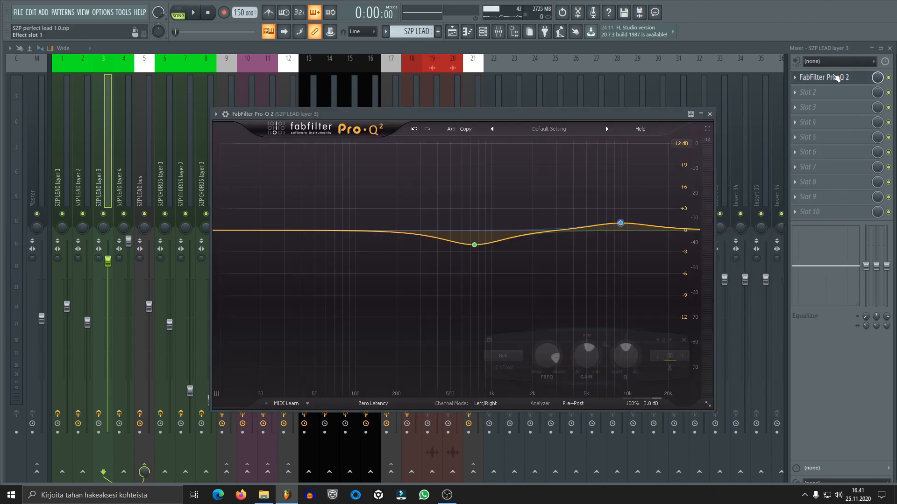
Close layer 3's EQ, then review layer 4's Sylenth1 including Part B and close it
{"action": "left_click", "coordinate": [619, 223]}
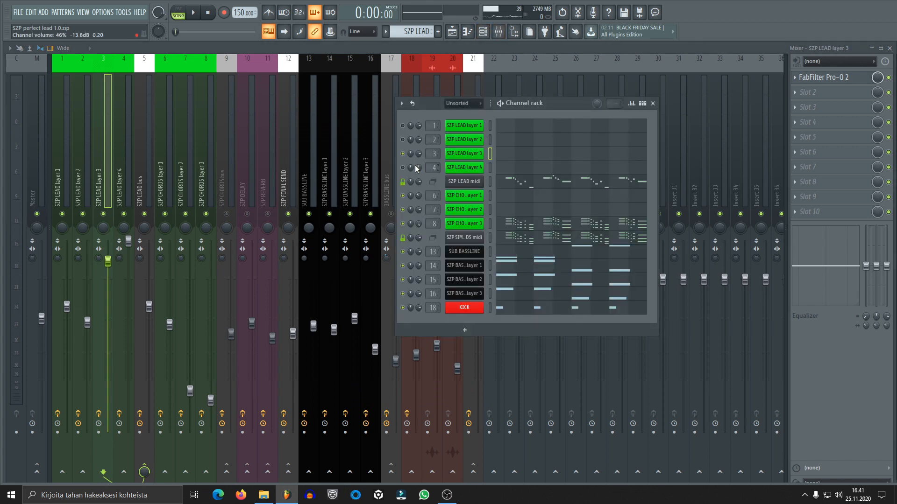
{"action": "left_click", "coordinate": [464, 167]}
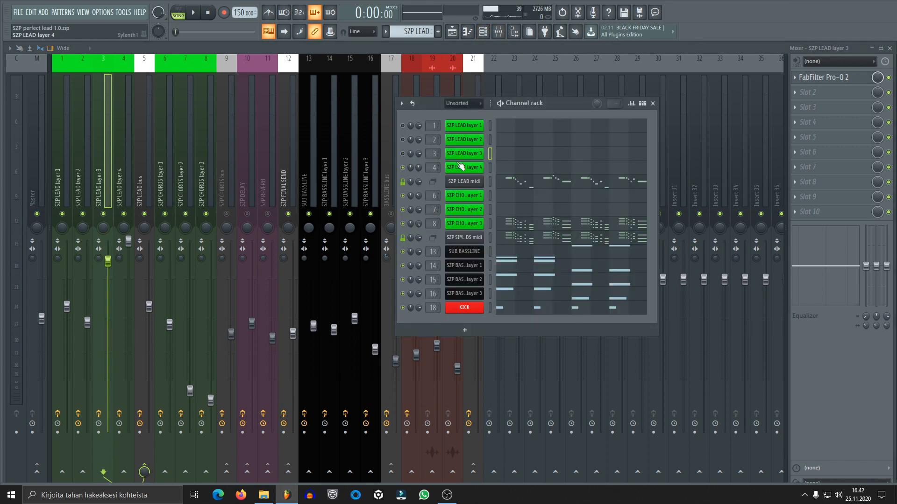
{"action": "left_click", "coordinate": [194, 13]}
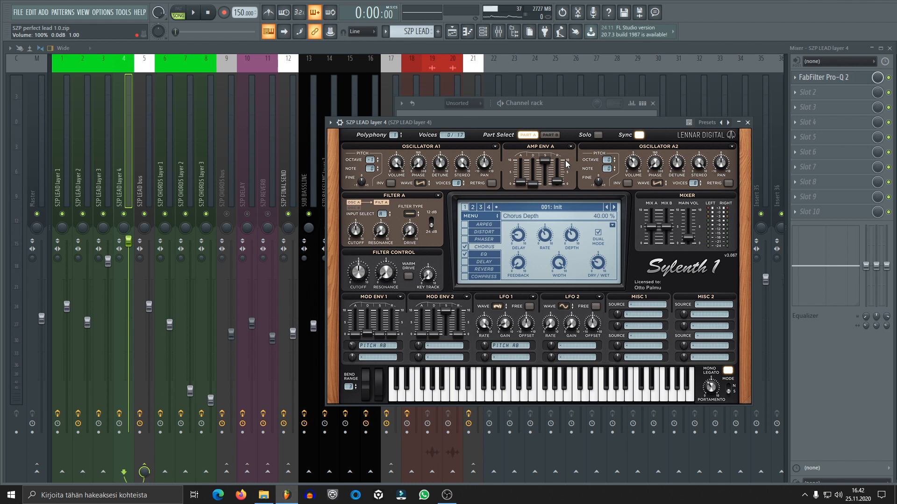
{"action": "left_click", "coordinate": [549, 134]}
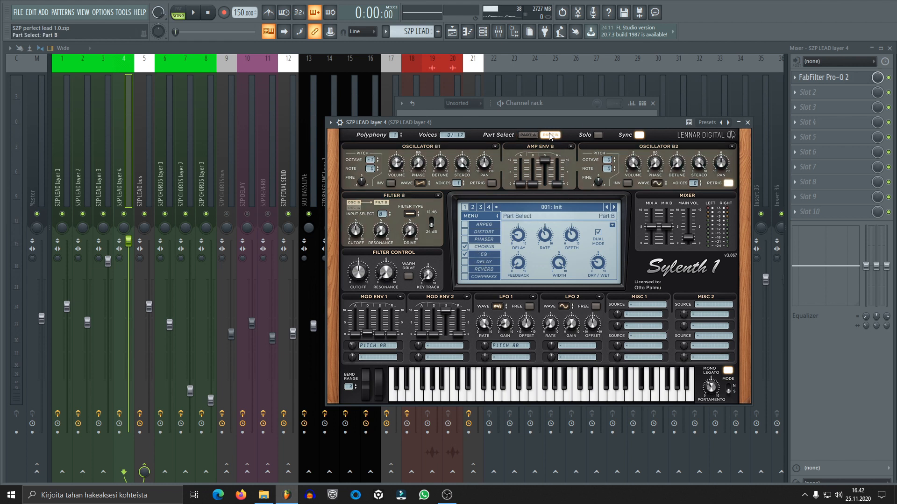
{"action": "left_click", "coordinate": [549, 134]}
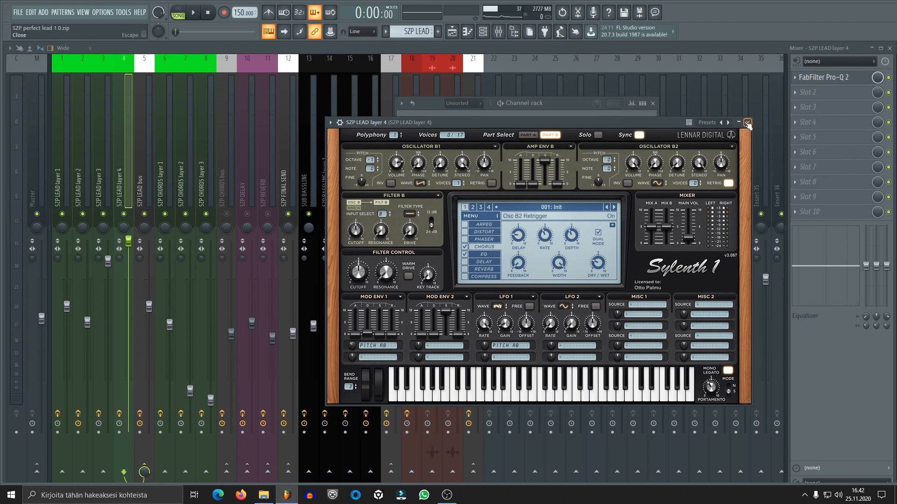
{"action": "left_click", "coordinate": [747, 122]}
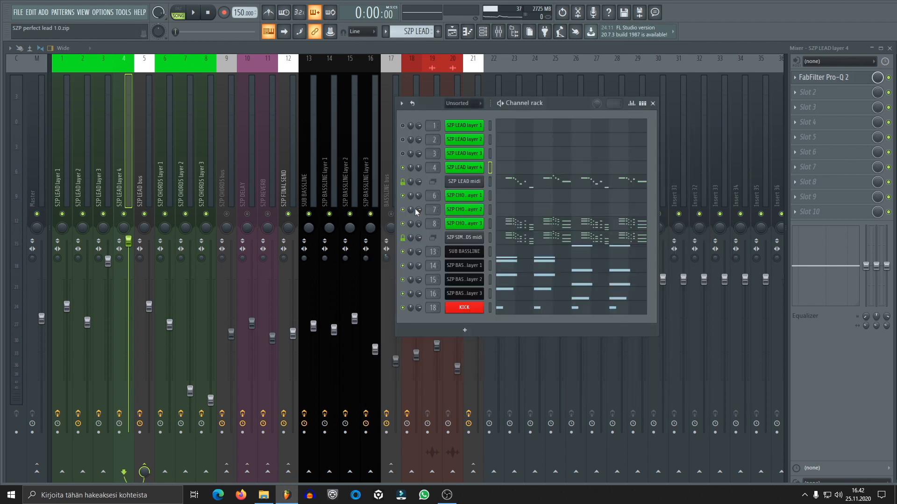
Open layer 4's Pro-Q 2, showing its low cut and -2.90 dB dip near 1388.9 Hz
{"action": "left_click", "coordinate": [822, 77]}
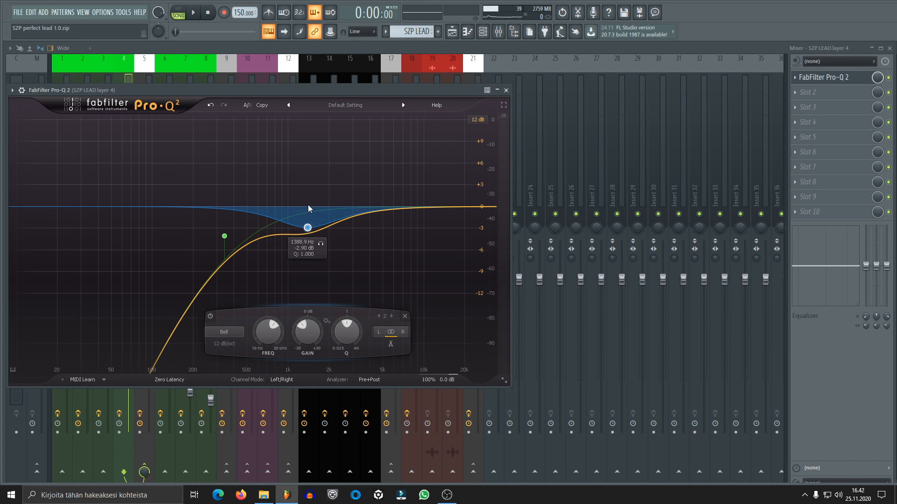
Close layer 4's EQ, preview playback from the channel rack, and select the SZP LEAD bus track
{"action": "left_click", "coordinate": [505, 90]}
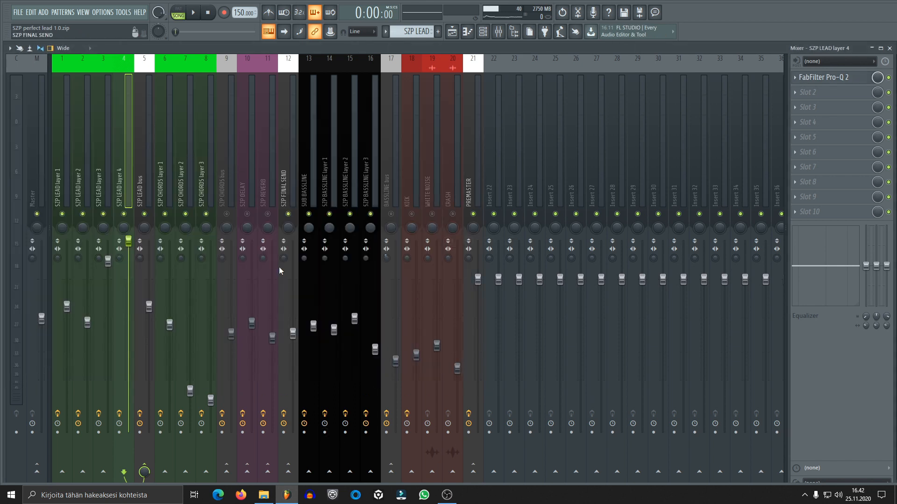
{"action": "left_click", "coordinate": [498, 31]}
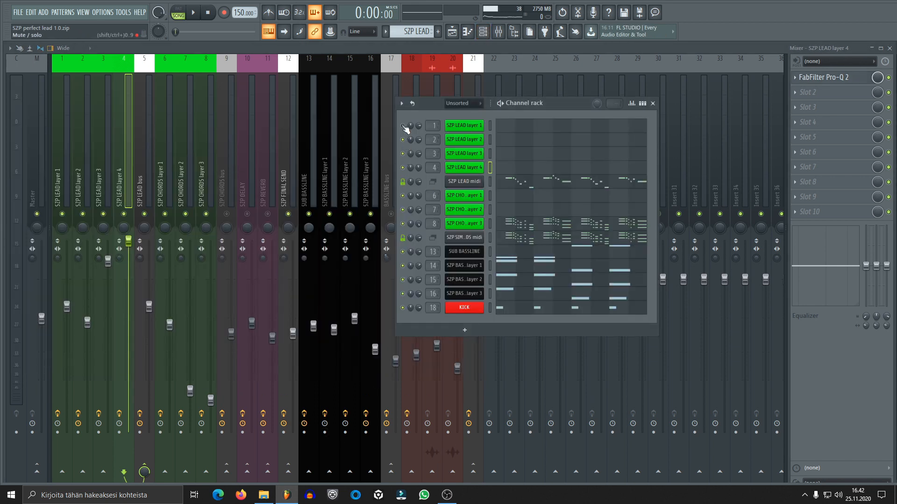
{"action": "left_click", "coordinate": [193, 12]}
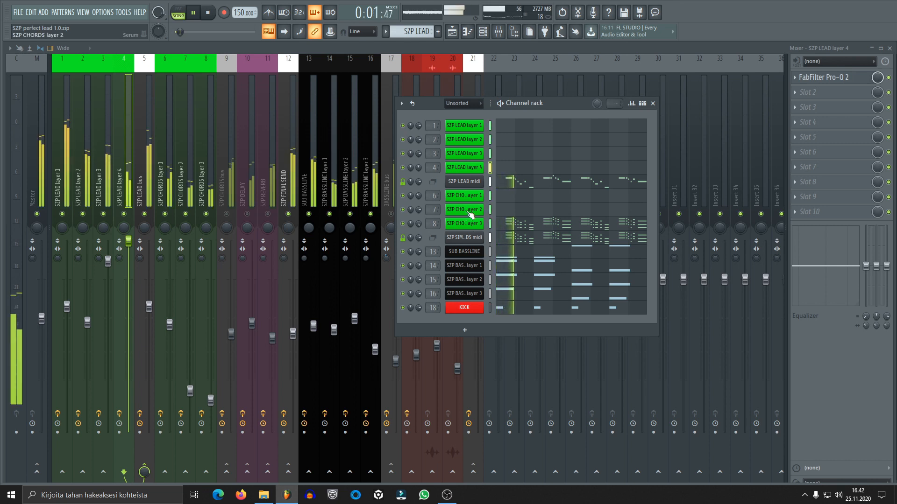
{"action": "left_click", "coordinate": [209, 12]}
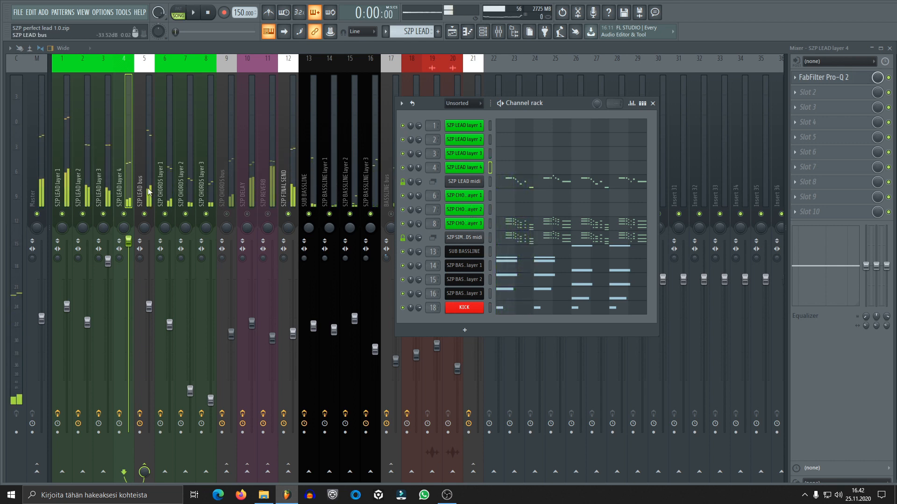
{"action": "left_click", "coordinate": [652, 103]}
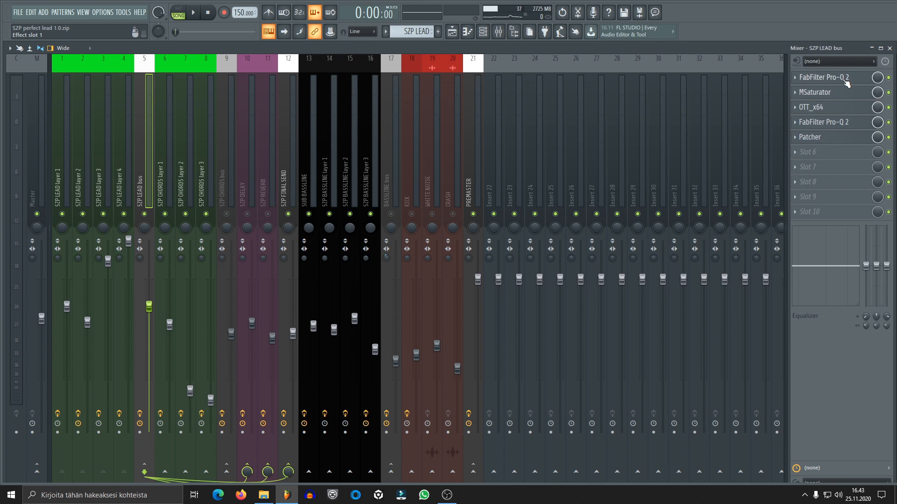
Inspect the SZP LEAD bus Pro-Q 2, then view its MSaturator and OTT compressor
{"action": "left_click", "coordinate": [822, 77]}
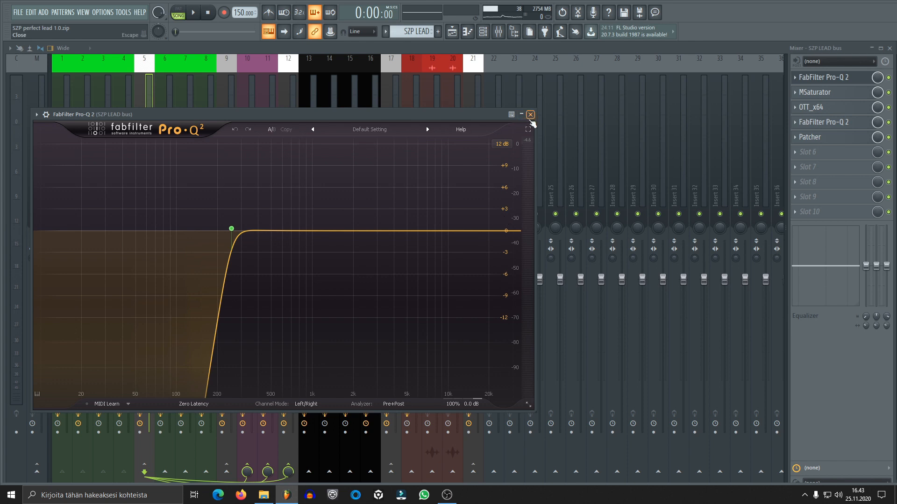
{"action": "left_click", "coordinate": [529, 115]}
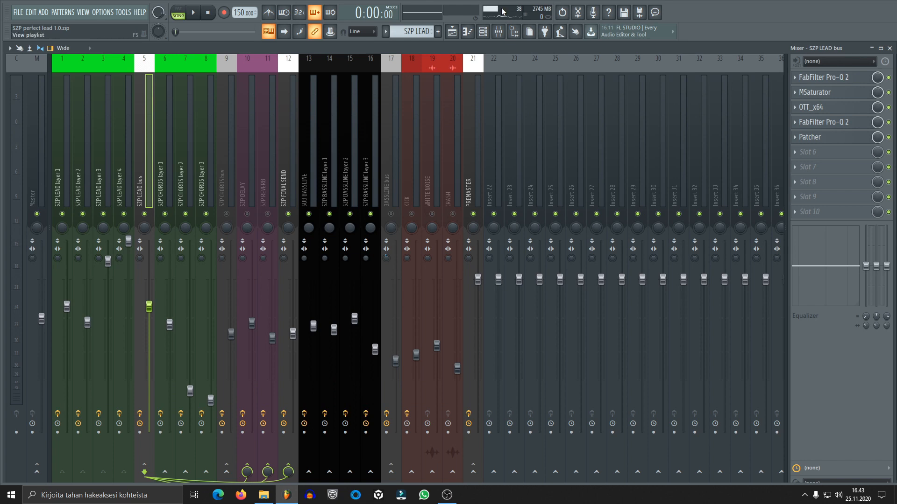
{"action": "left_click", "coordinate": [823, 77]}
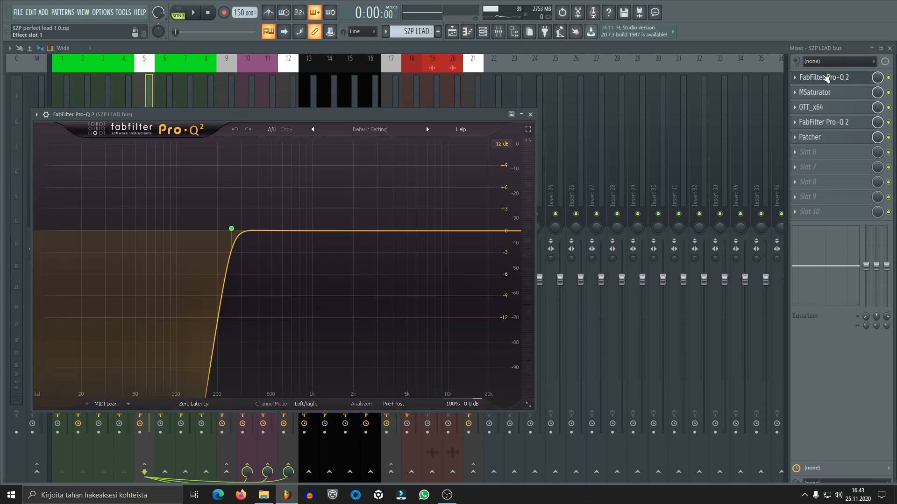
{"action": "left_click", "coordinate": [815, 92]}
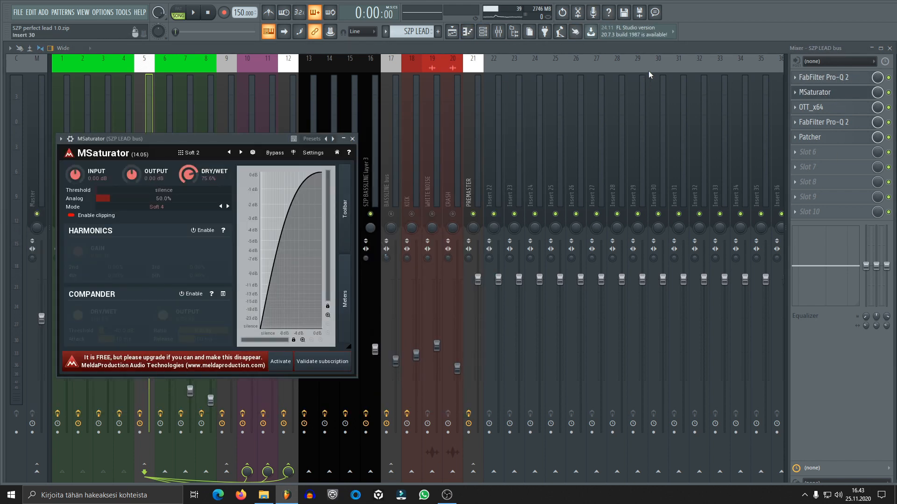
{"action": "left_click", "coordinate": [819, 107]}
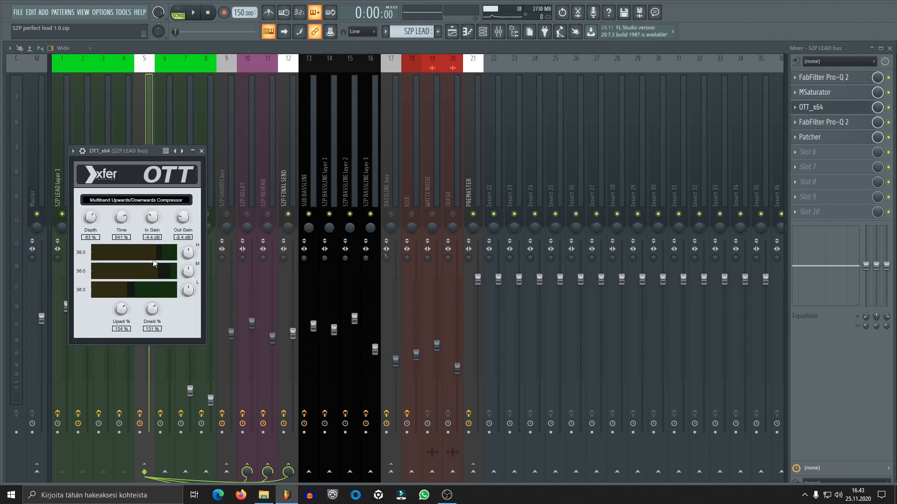
{"action": "mouse_move", "coordinate": [201, 151]}
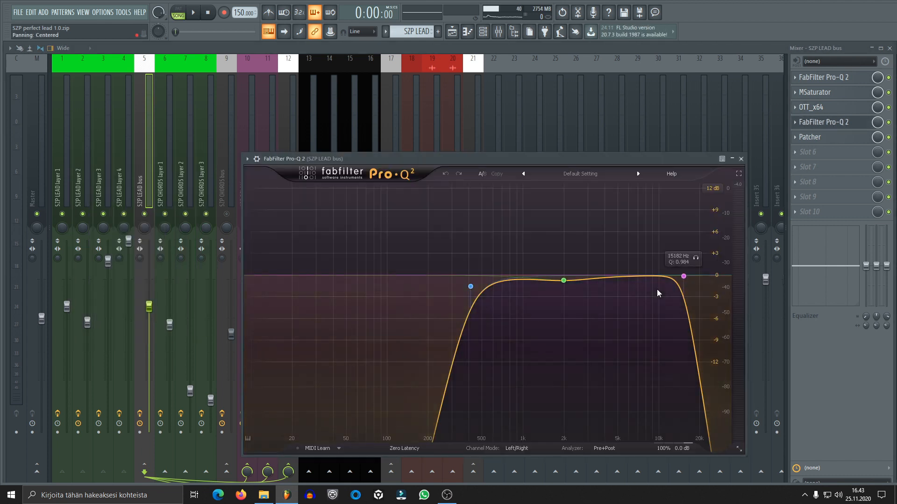
Read the Pro-Q 2 low and high cut frequencies, then close the Youlean Freq Glue Patcher
{"action": "left_click_drag", "start_coordinate": [684, 276], "coordinate": [684, 276]}
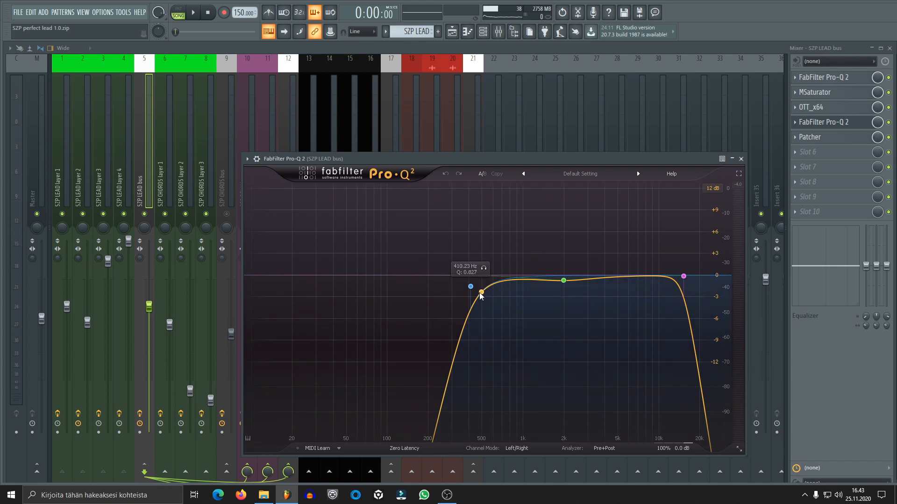
{"action": "left_click_drag", "start_coordinate": [480, 291], "coordinate": [564, 281]}
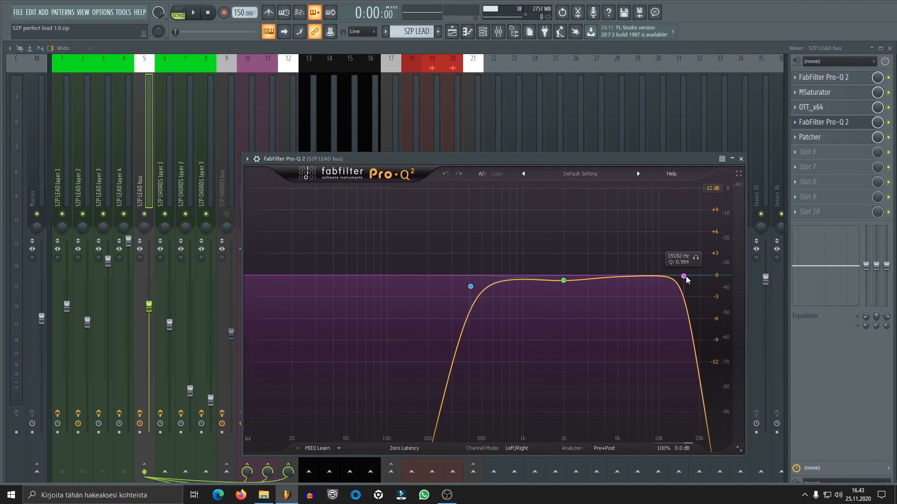
{"action": "mouse_move", "coordinate": [685, 285]}
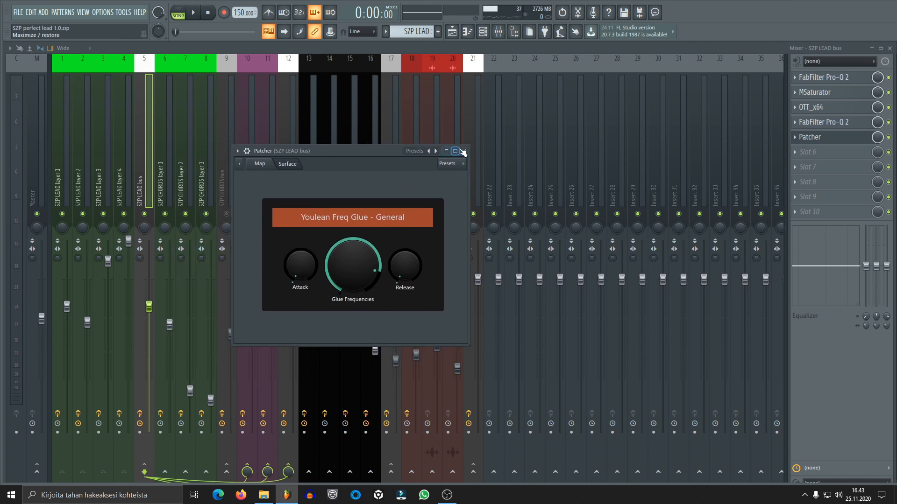
{"action": "mouse_move", "coordinate": [463, 150]}
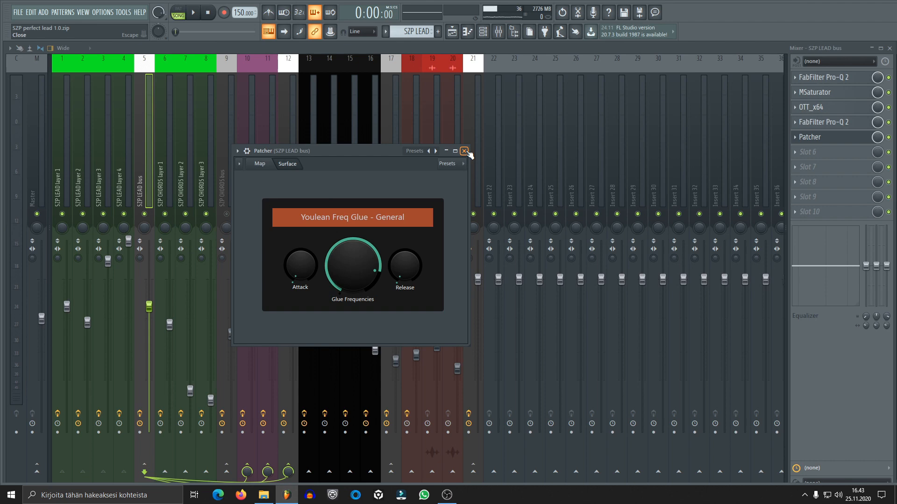
{"action": "left_click", "coordinate": [464, 150]}
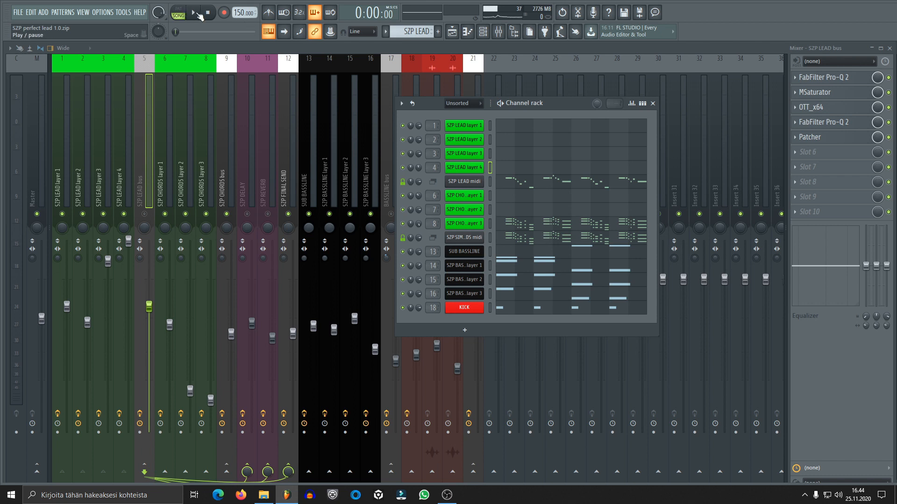
Play the project briefly, then stop playback
{"action": "left_click", "coordinate": [193, 12]}
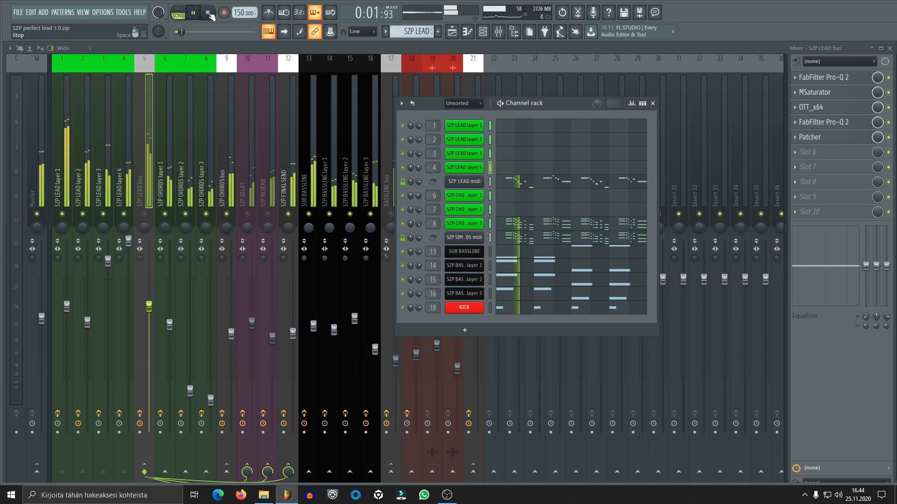
{"action": "left_click", "coordinate": [207, 12]}
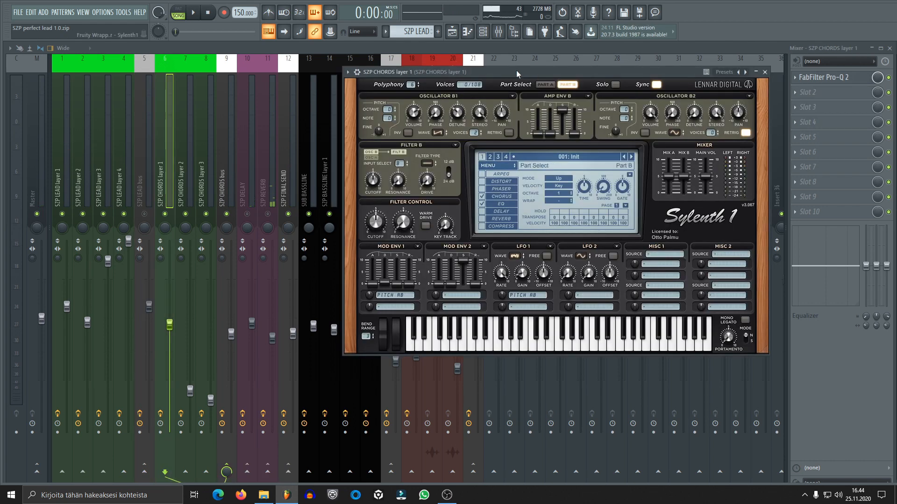
Review Part A and Part B of SZP CHORDS layer 1's Sylenth1, then close it
{"action": "left_click", "coordinate": [544, 84]}
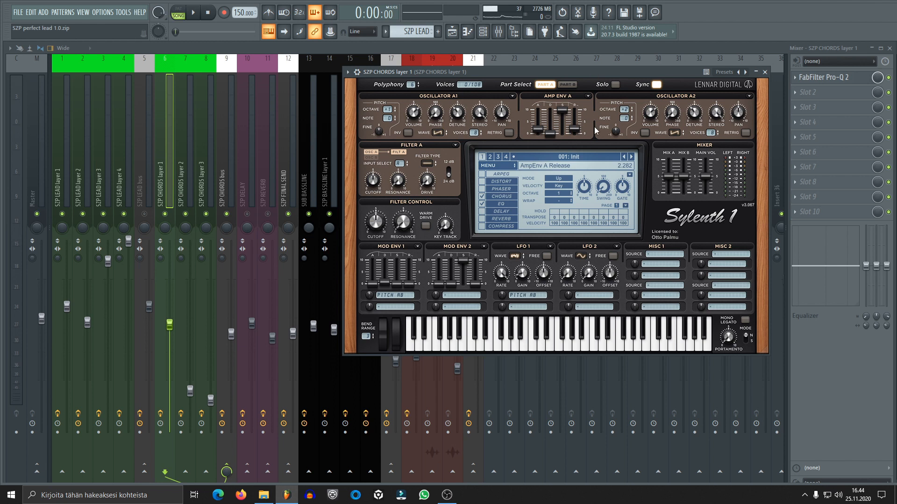
{"action": "left_click_drag", "start_coordinate": [497, 71], "coordinate": [497, 84]}
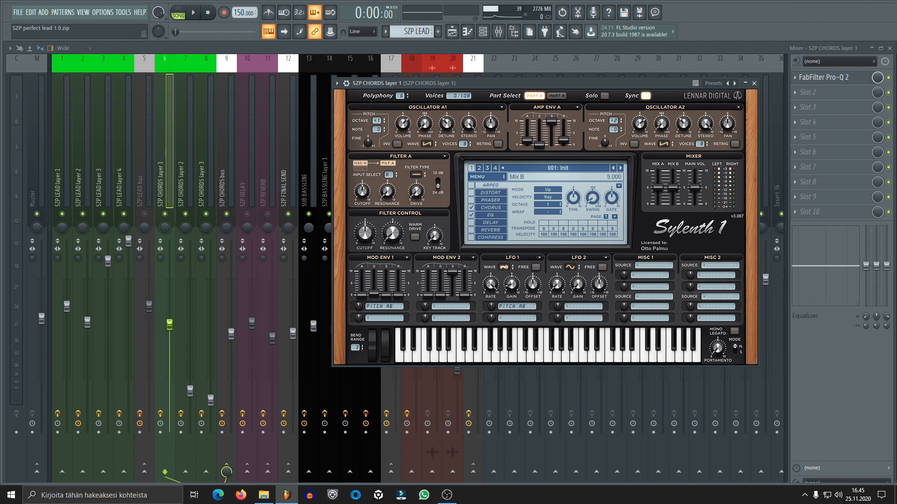
{"action": "left_click", "coordinate": [533, 95]}
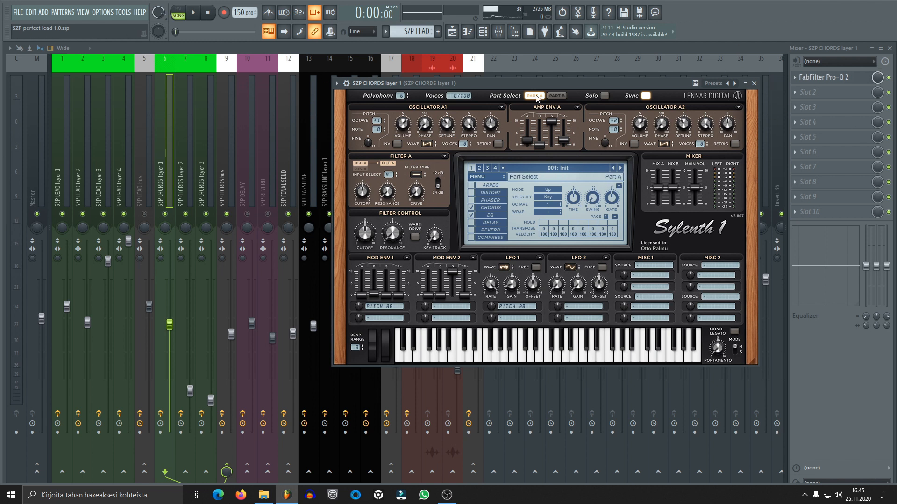
{"action": "left_click", "coordinate": [555, 95]}
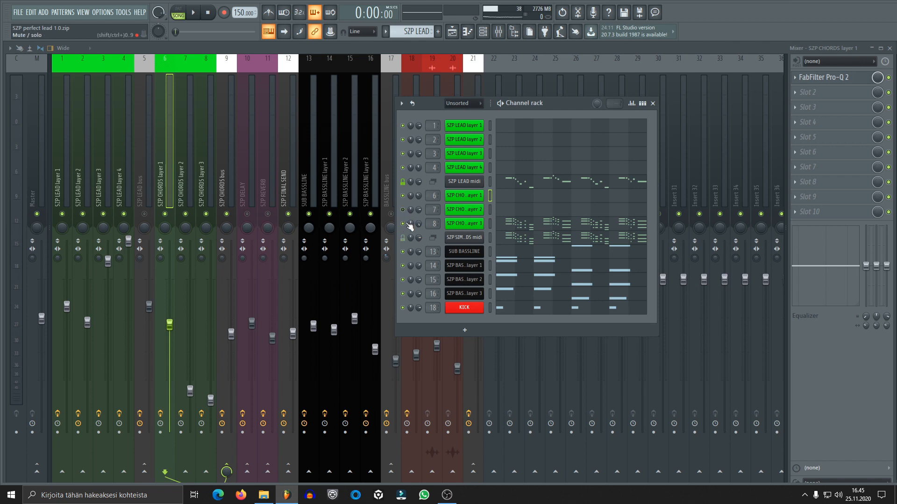
Audition the chord layers with a brief playback of the pattern
{"action": "left_click", "coordinate": [194, 12]}
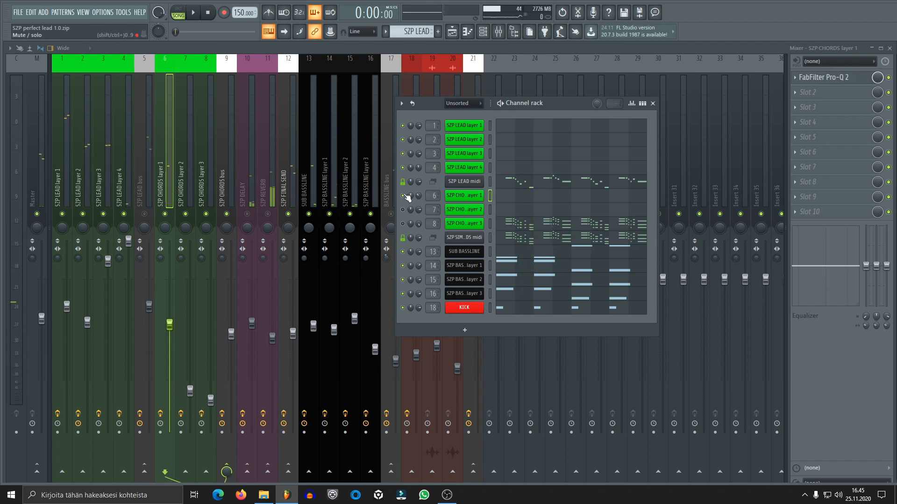
{"action": "left_click", "coordinate": [194, 12]}
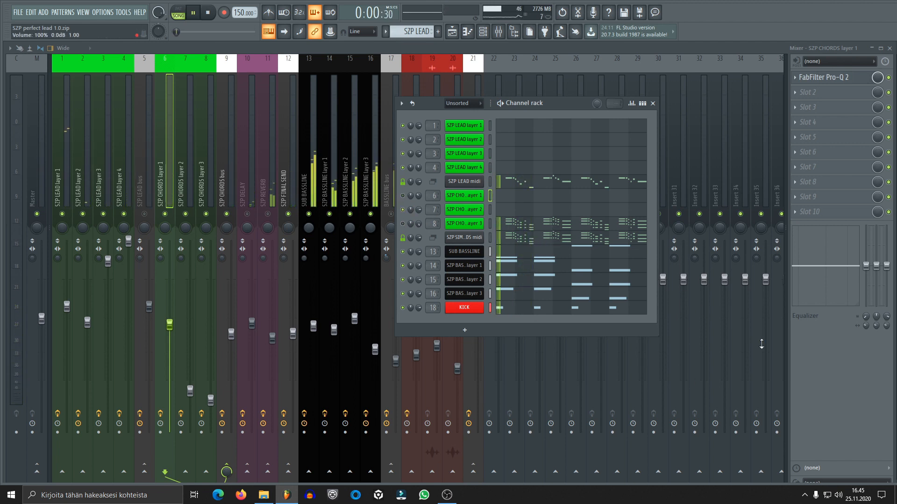
{"action": "left_click", "coordinate": [193, 13]}
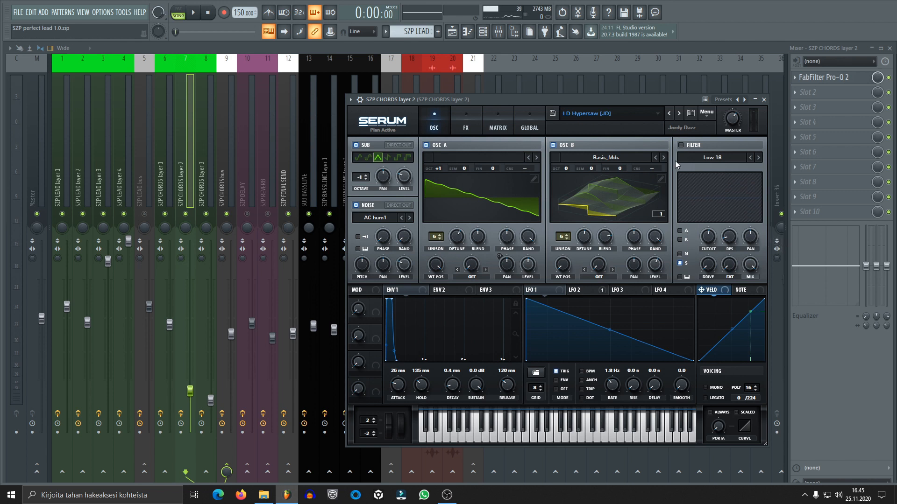
{"action": "mouse_move", "coordinate": [575, 95]}
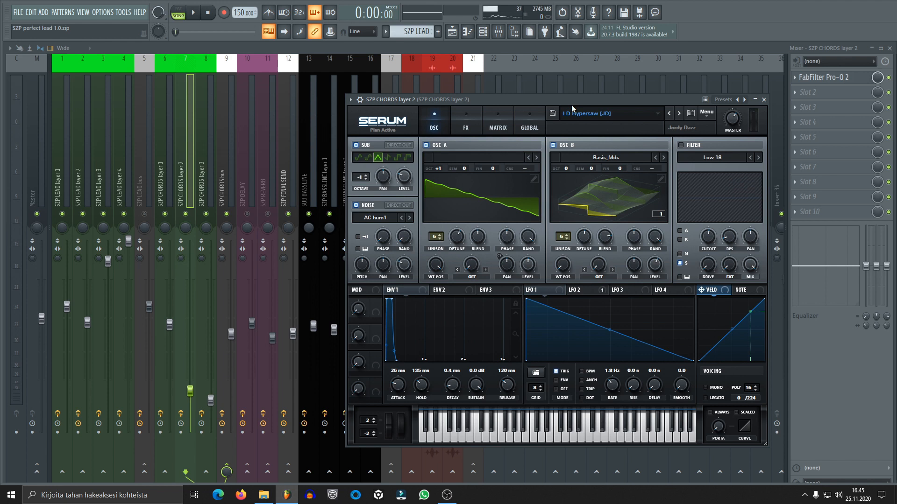
{"action": "mouse_move", "coordinate": [568, 124]}
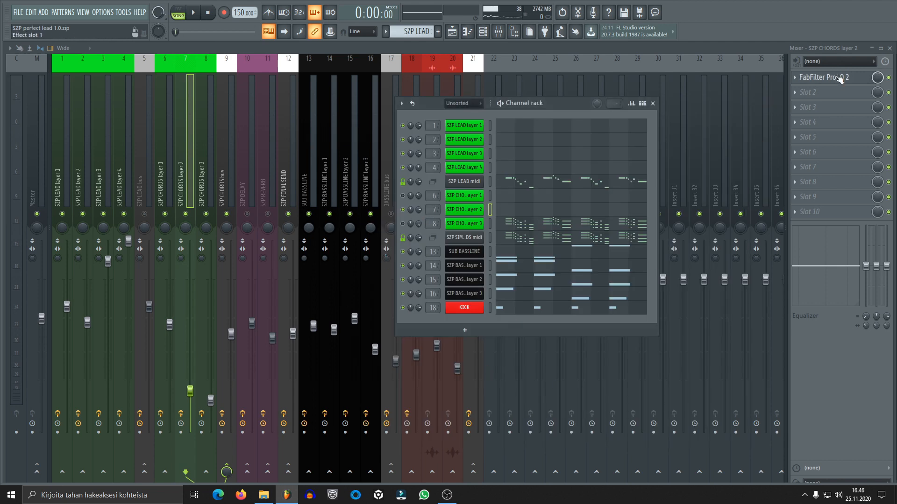
Check the Pro-Q 2 EQs on SZP CHORDS layers 2 and 1, closing each
{"action": "left_click", "coordinate": [823, 77]}
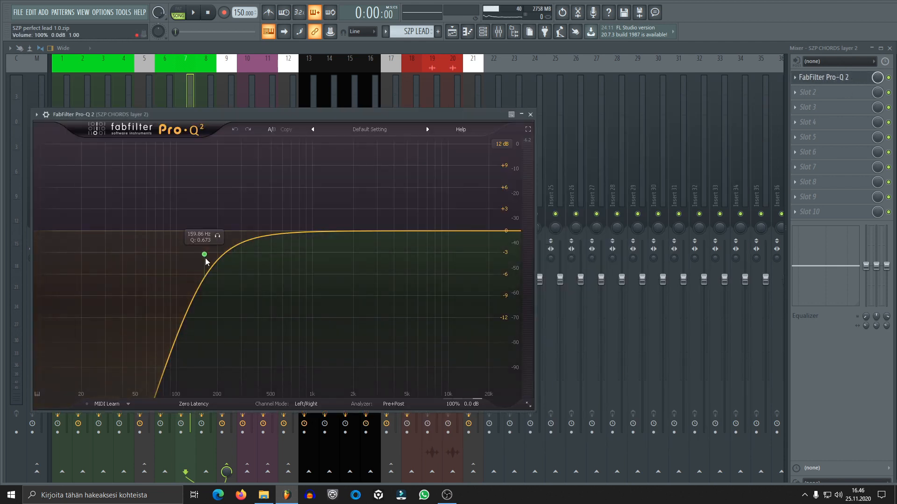
{"action": "left_click", "coordinate": [529, 114]}
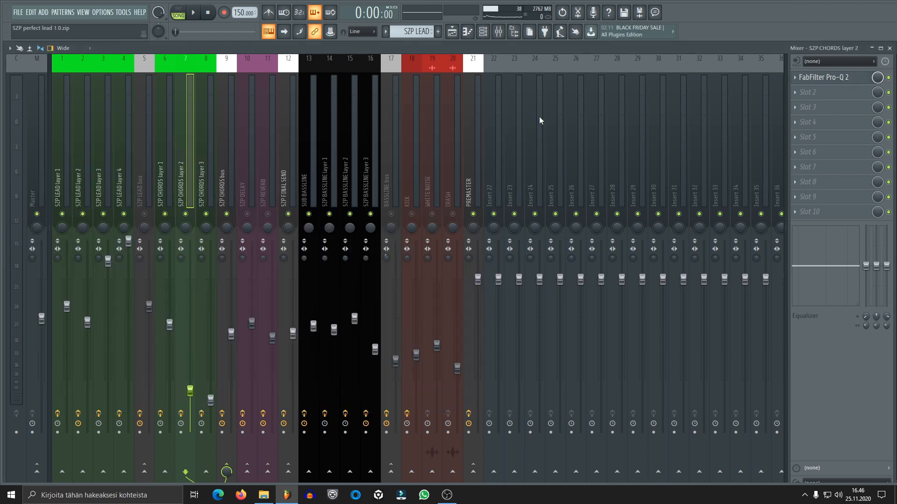
{"action": "left_click", "coordinate": [827, 77]}
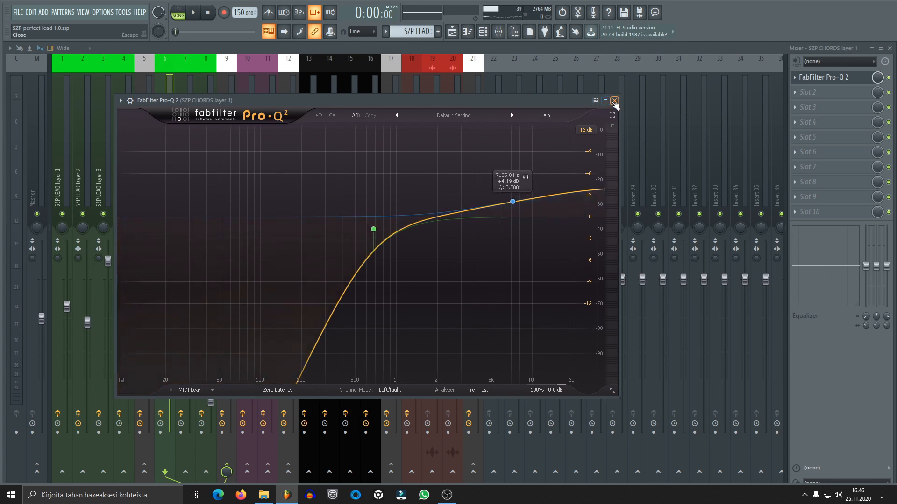
{"action": "left_click", "coordinate": [614, 101]}
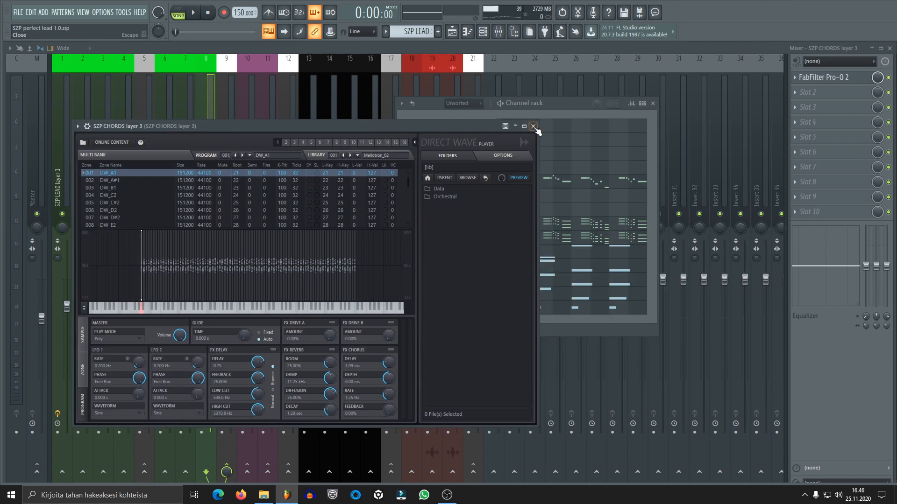
Close DirectWave, play the pattern briefly, and select the third chord layer channel
{"action": "left_click", "coordinate": [533, 126]}
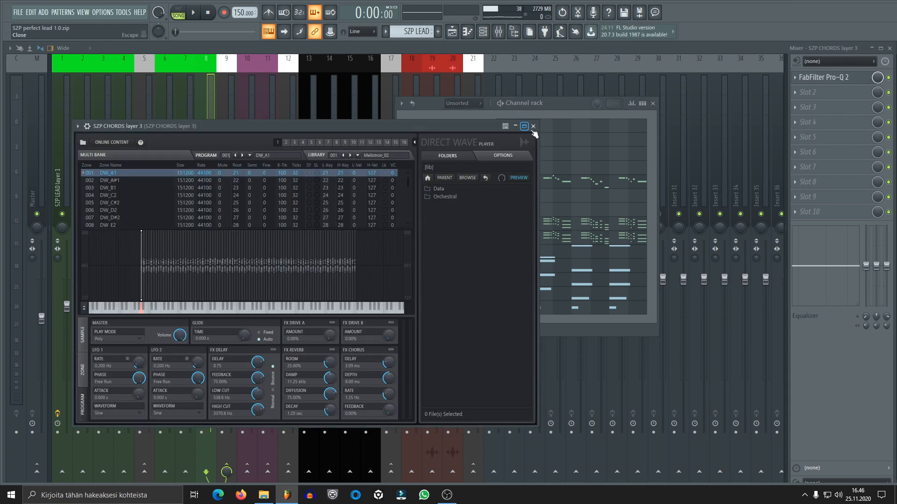
{"action": "left_click", "coordinate": [532, 126]}
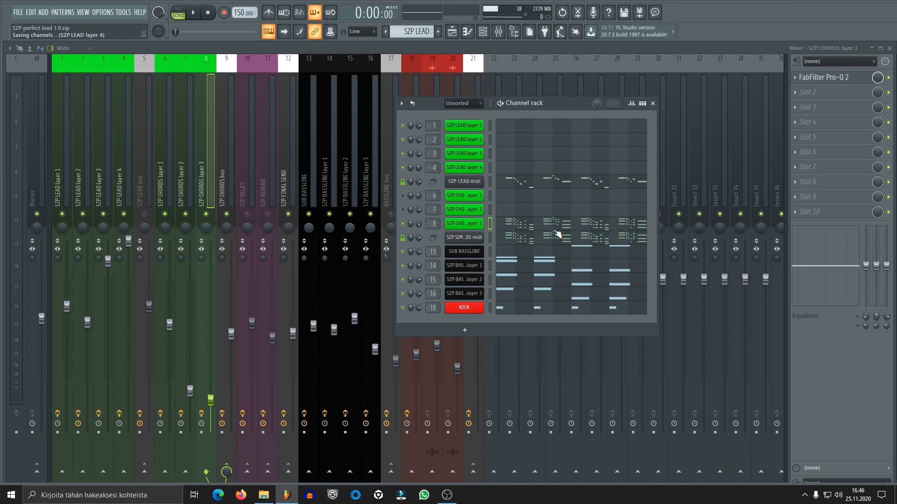
{"action": "left_click", "coordinate": [193, 12]}
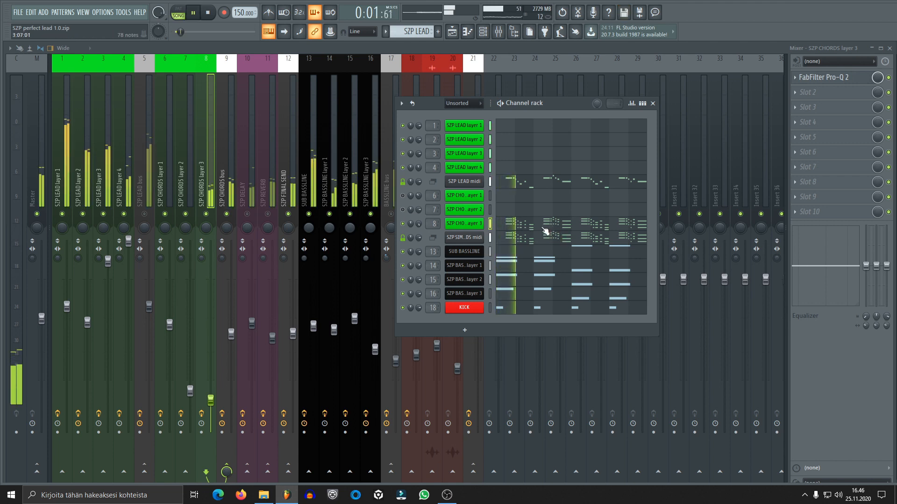
{"action": "left_click", "coordinate": [207, 12]}
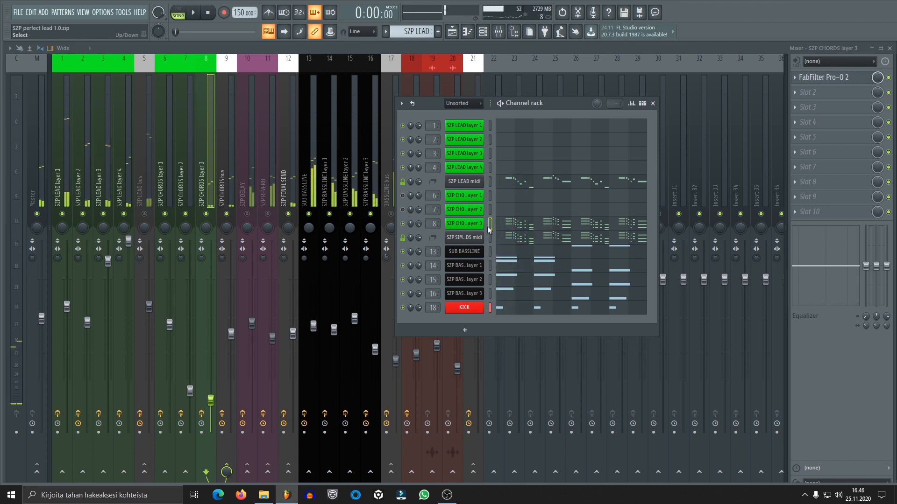
{"action": "double_click", "coordinate": [463, 224]}
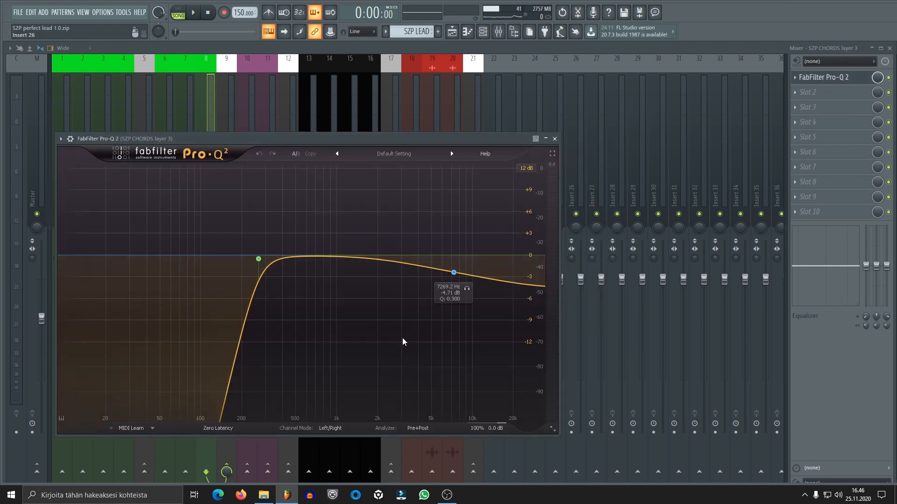
Close layer 3's EQ, inspect the SZP CHORDS bus Pro-Q 2 and Patcher, then close them
{"action": "left_click", "coordinate": [553, 138]}
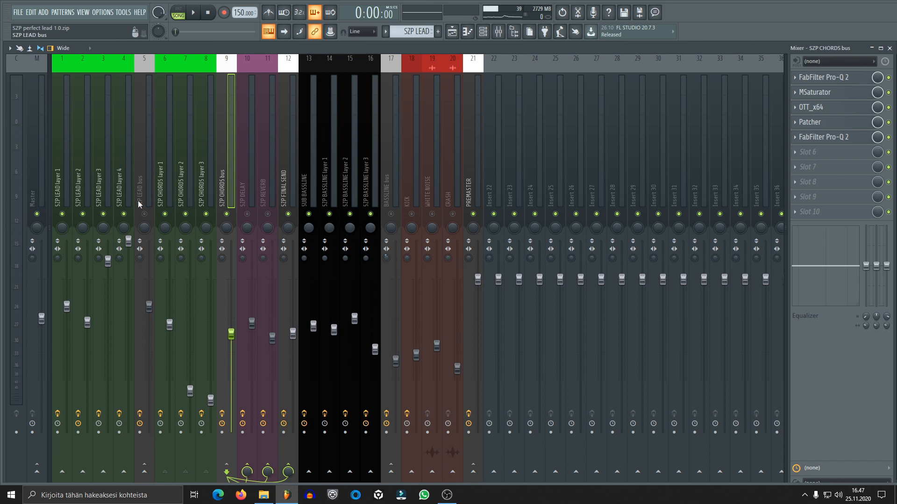
{"action": "left_click", "coordinate": [824, 77]}
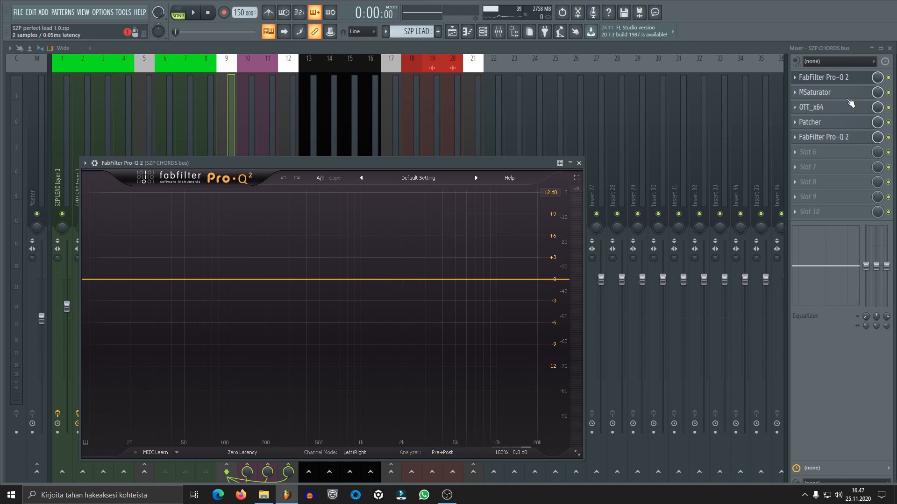
{"action": "mouse_move", "coordinate": [579, 163]}
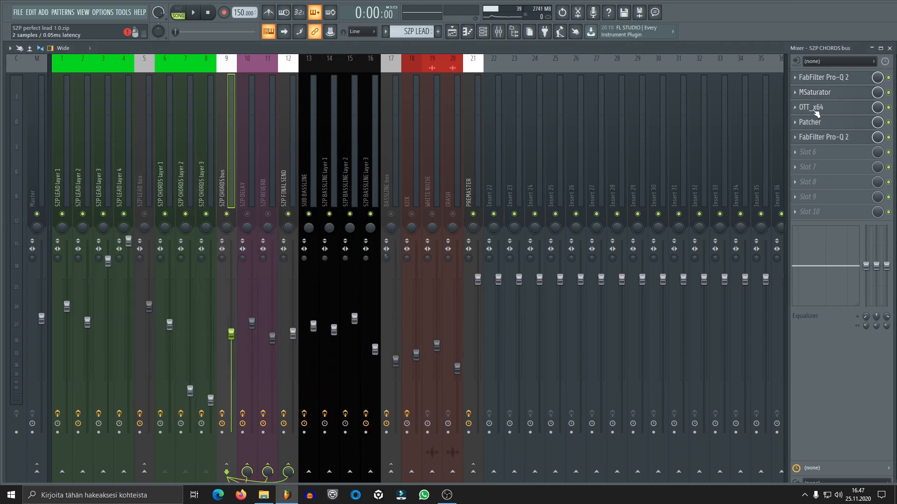
{"action": "left_click", "coordinate": [812, 107]}
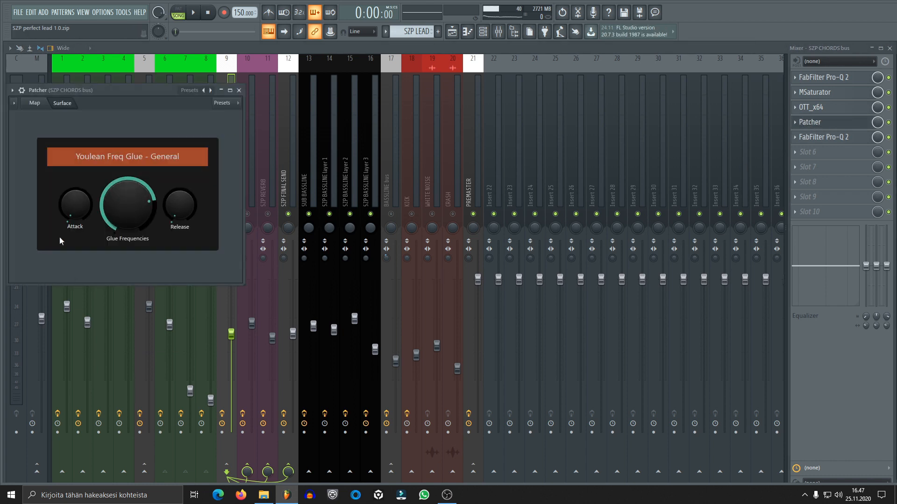
{"action": "mouse_move", "coordinate": [239, 90]}
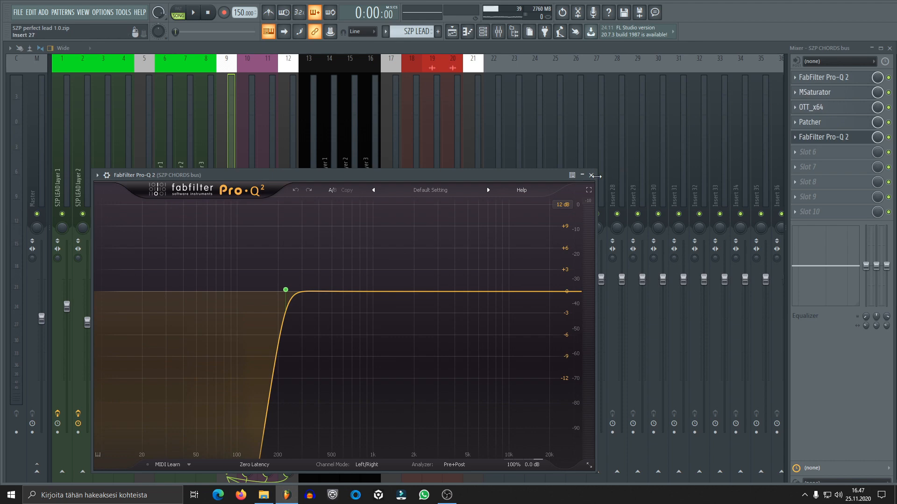
{"action": "left_click", "coordinate": [591, 175]}
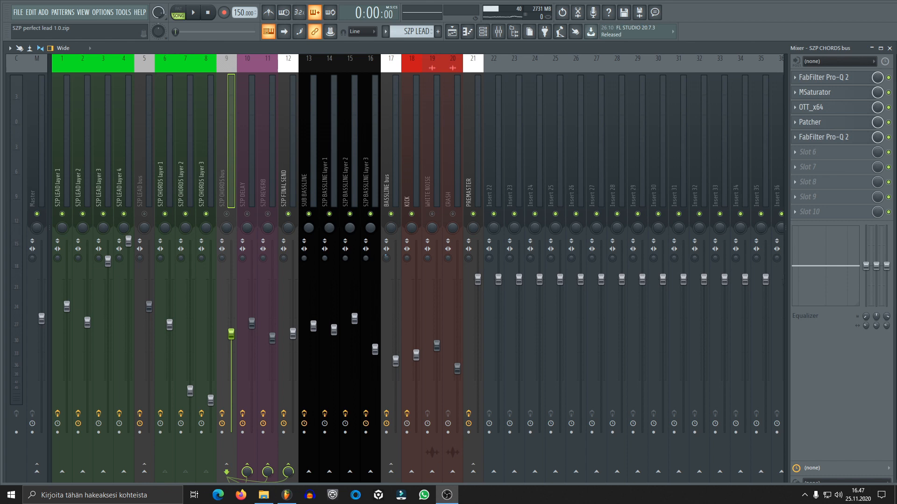
In the Channel rack, audition the KICK channel, then open the SUB BASSLINE Sylenth1
{"action": "left_click", "coordinate": [484, 31]}
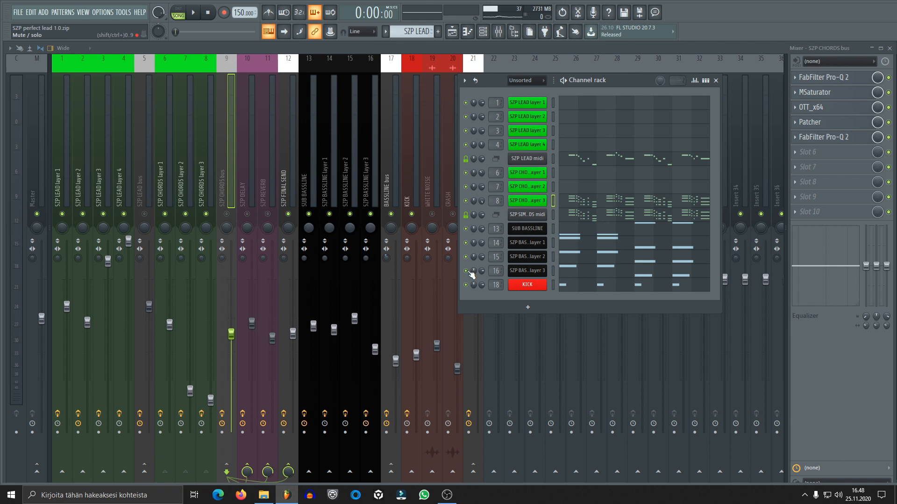
{"action": "left_click", "coordinate": [526, 284]}
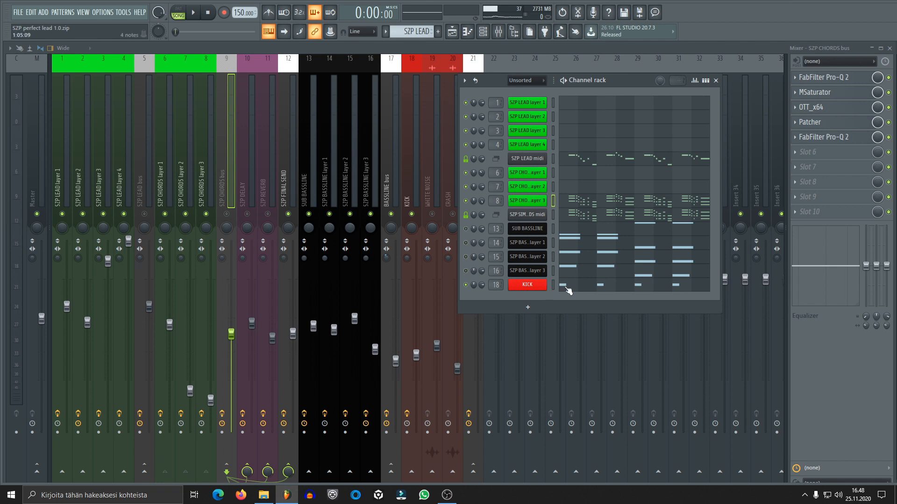
{"action": "left_click", "coordinate": [526, 285]}
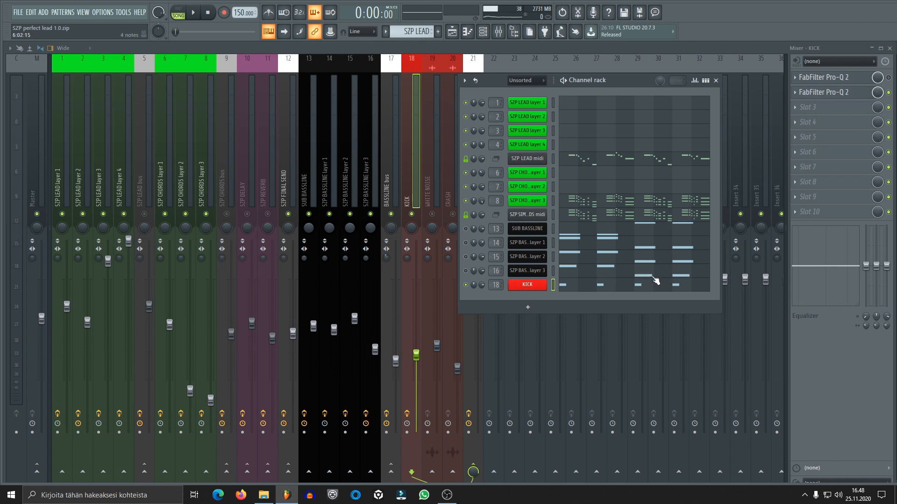
{"action": "left_click", "coordinate": [525, 284]}
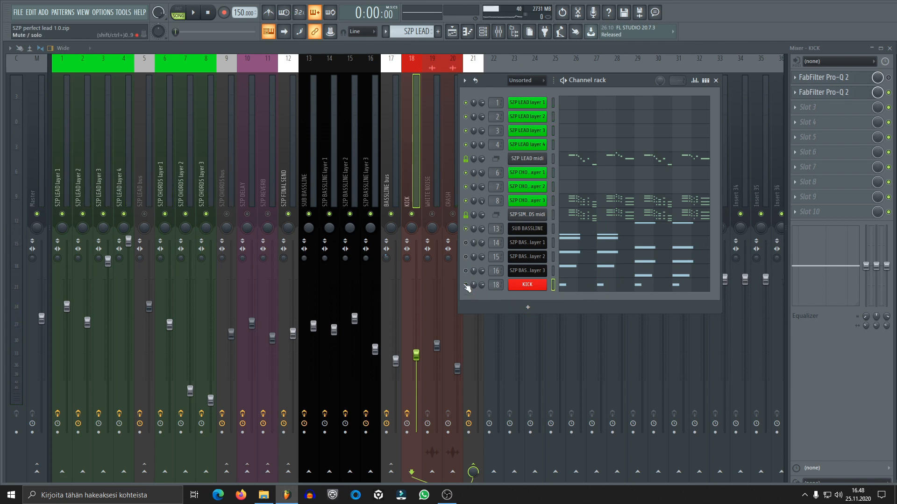
{"action": "left_click", "coordinate": [525, 228]}
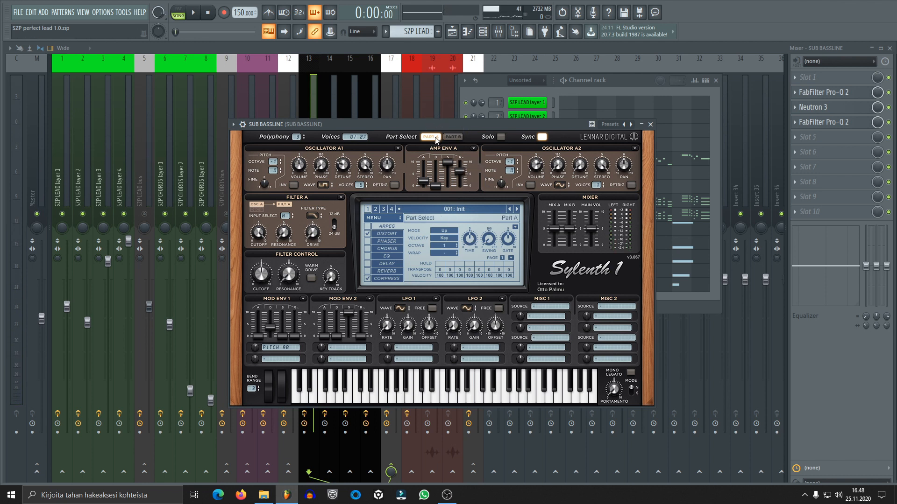
Toggle SUB BASSLINE Sylenth1 between Part B and Part A, close it, and open layer 1's synth
{"action": "left_click", "coordinate": [451, 136]}
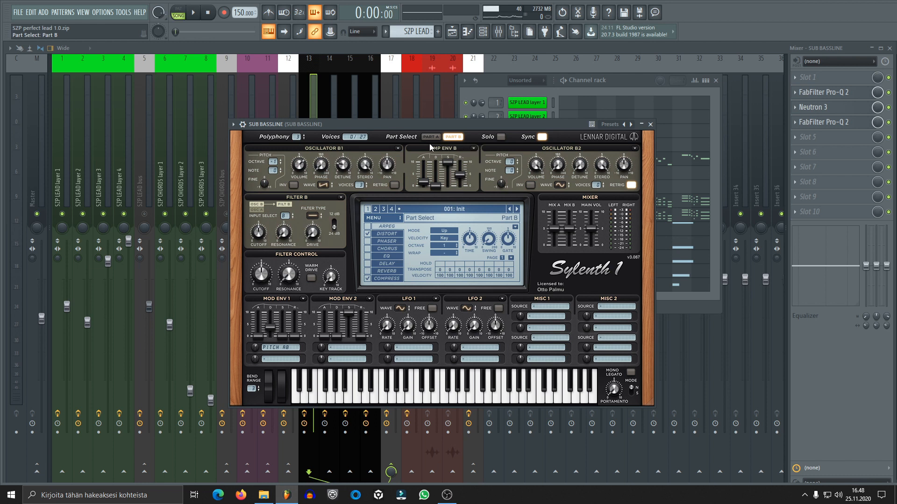
{"action": "left_click", "coordinate": [430, 136]}
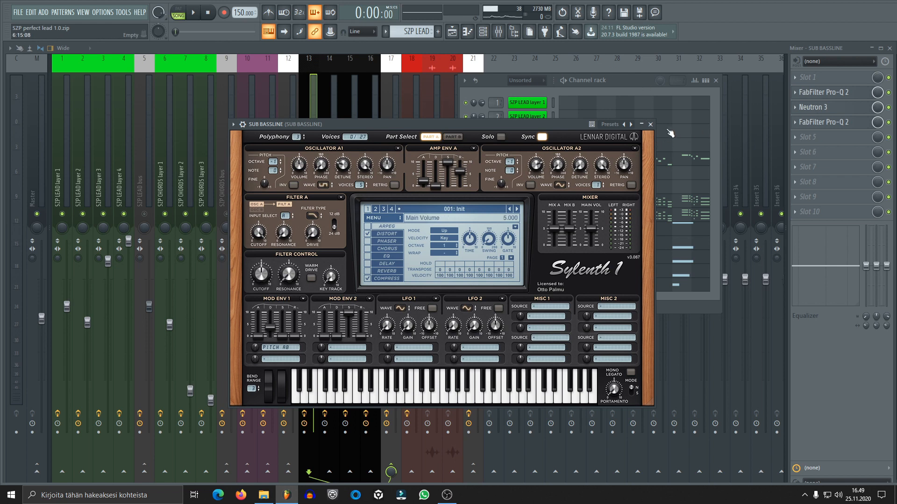
{"action": "left_click", "coordinate": [650, 124]}
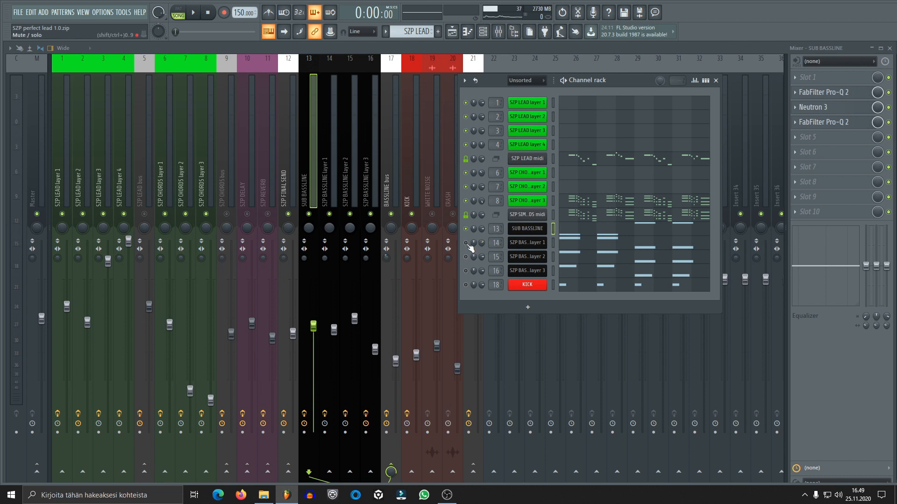
{"action": "left_click", "coordinate": [525, 257]}
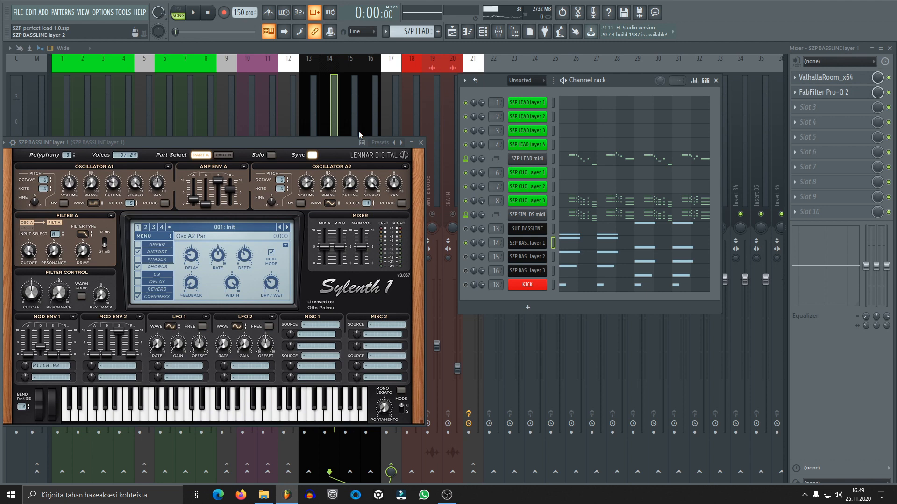
{"action": "left_click", "coordinate": [193, 12]}
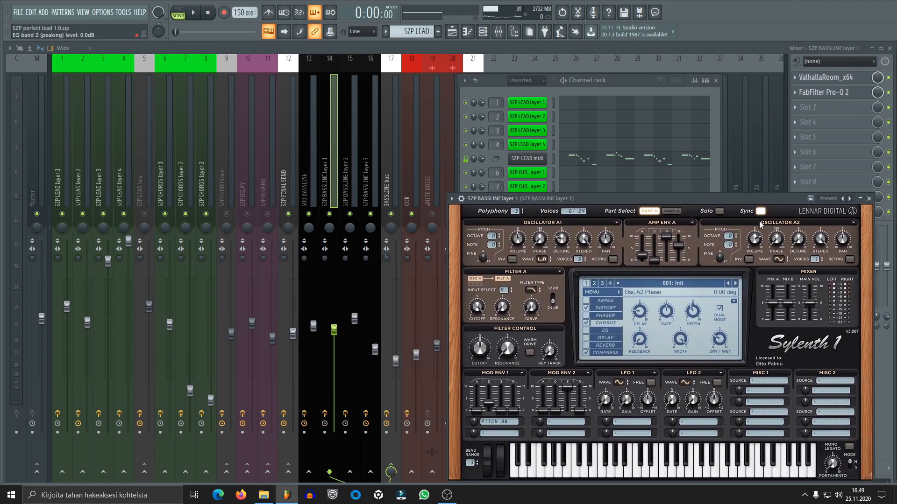
{"action": "left_click", "coordinate": [823, 77]}
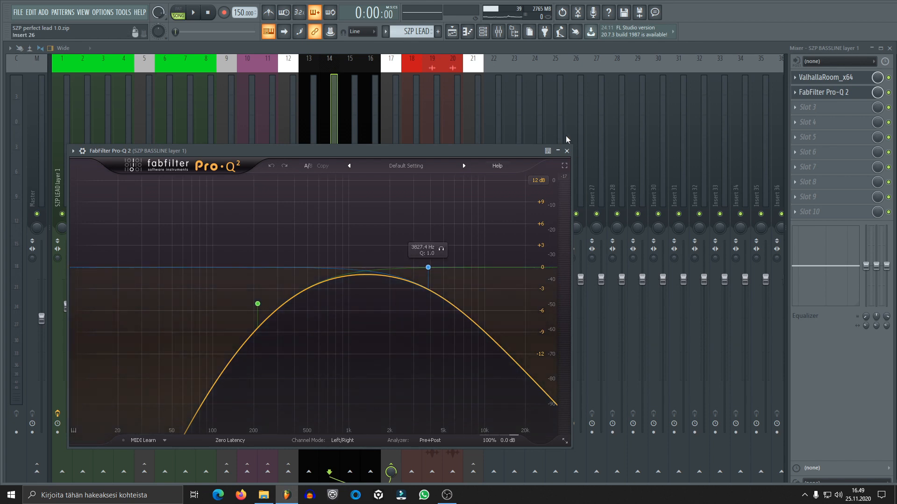
{"action": "left_click", "coordinate": [566, 151]}
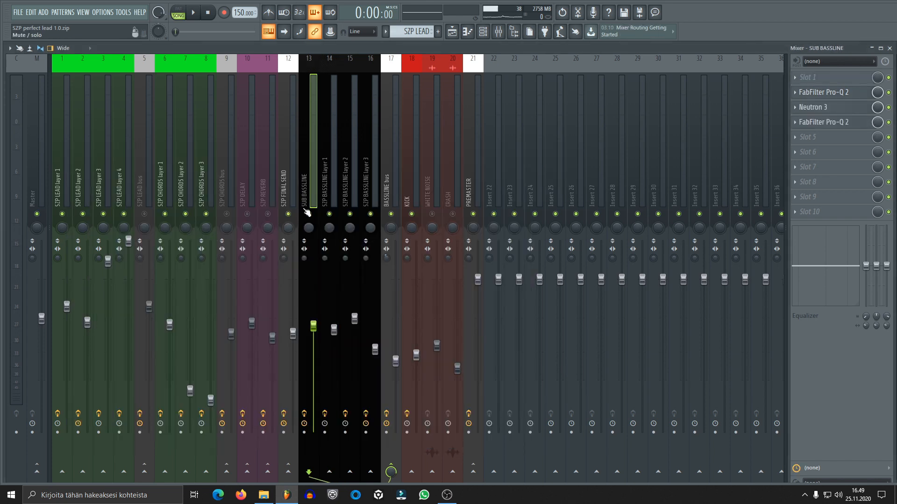
{"action": "mouse_move", "coordinate": [359, 219]}
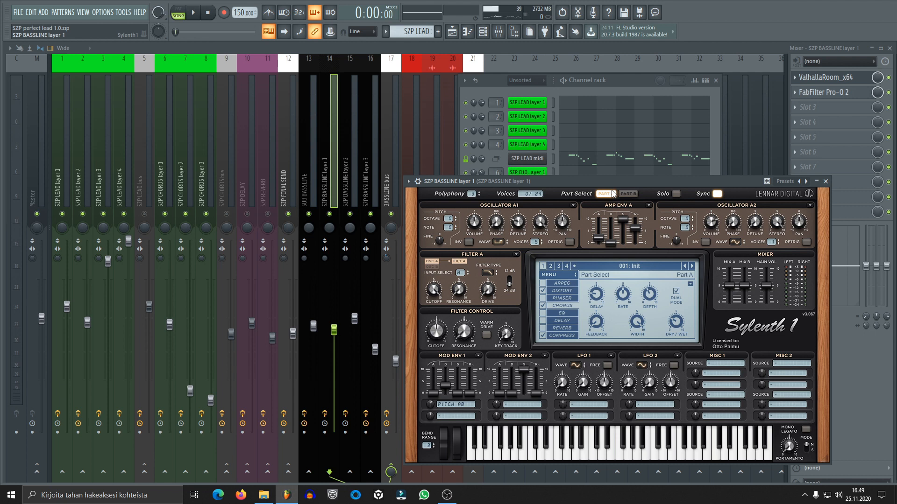
{"action": "left_click", "coordinate": [605, 194]}
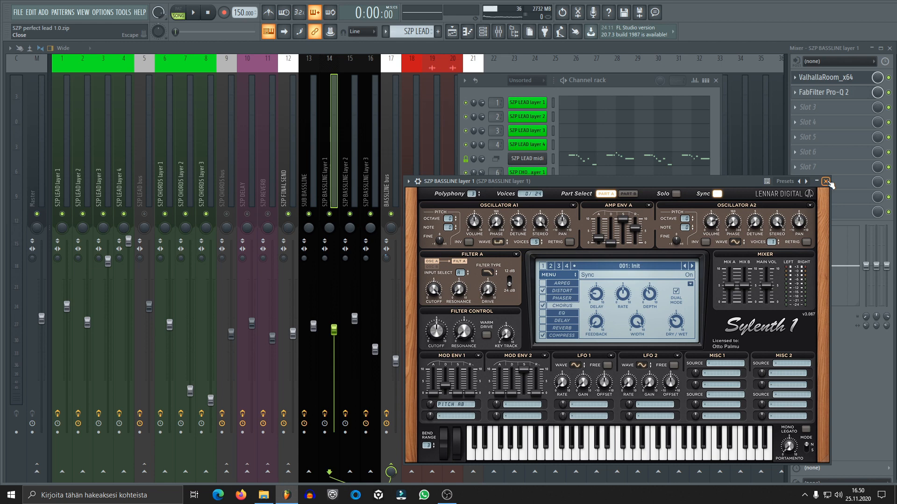
{"action": "left_click", "coordinate": [825, 181]}
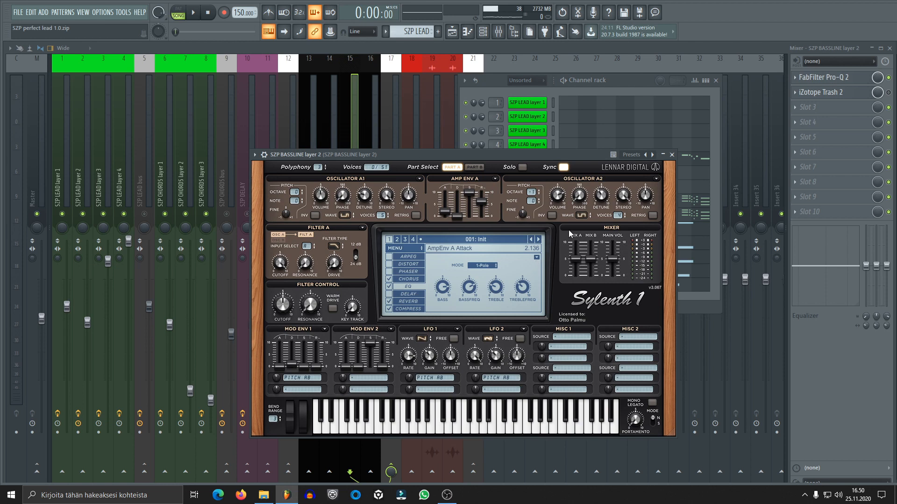
Audition the bassline, close the layer 2 and layer 1 synths, and open layer 3's synth
{"action": "left_click", "coordinate": [194, 12]}
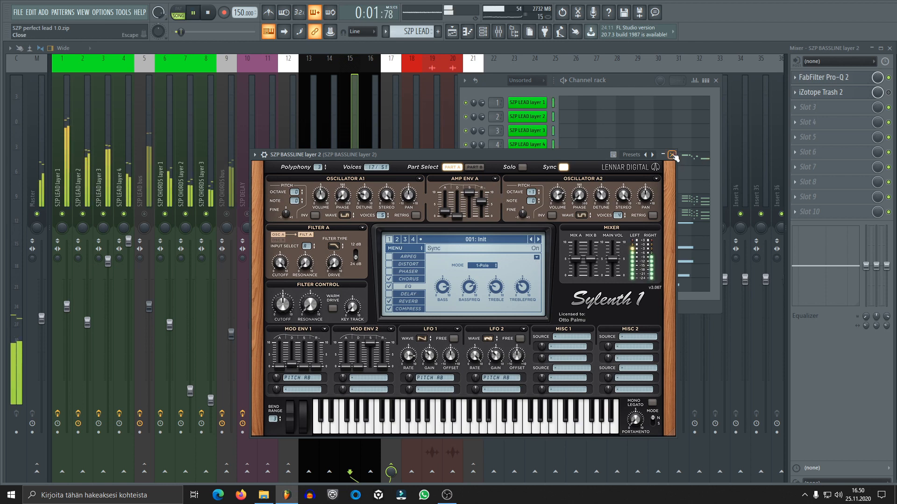
{"action": "left_click", "coordinate": [672, 155]}
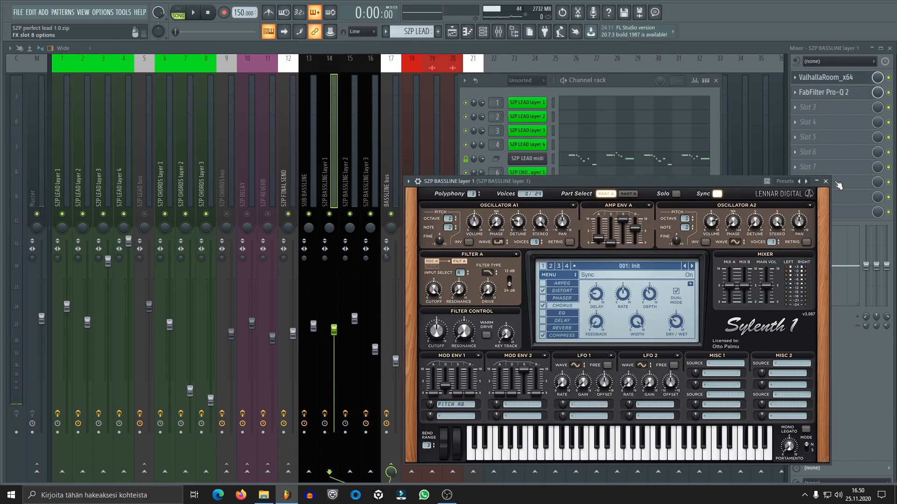
{"action": "left_click", "coordinate": [825, 181]}
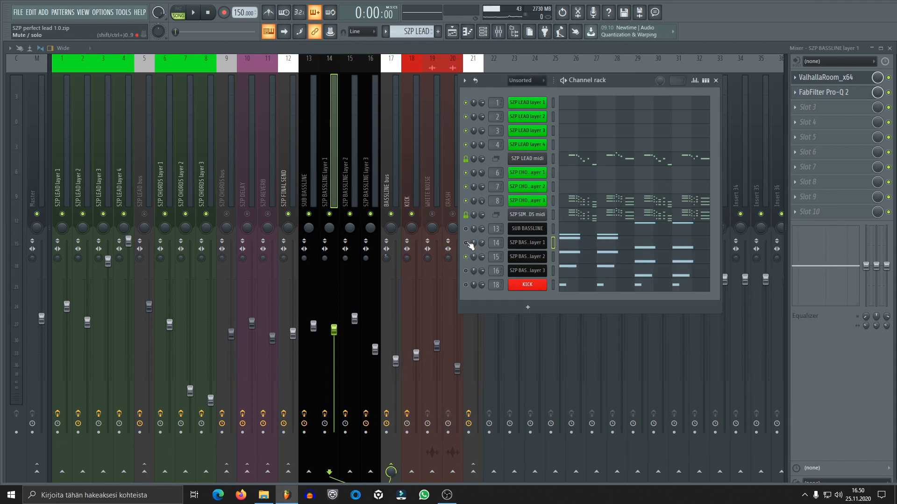
{"action": "left_click", "coordinate": [194, 12]}
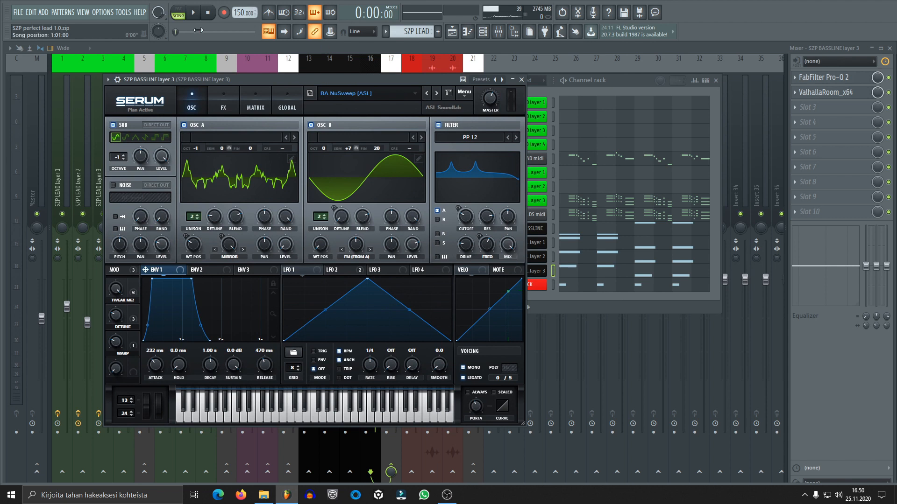
Briefly play and stop layer 3's BA NuSweep (ASL) Serum patch
{"action": "left_click", "coordinate": [193, 12]}
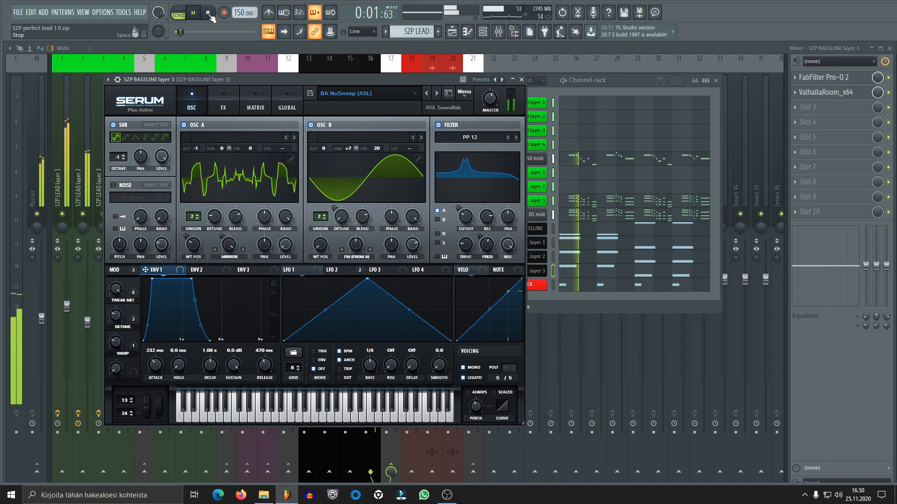
{"action": "left_click", "coordinate": [208, 12]}
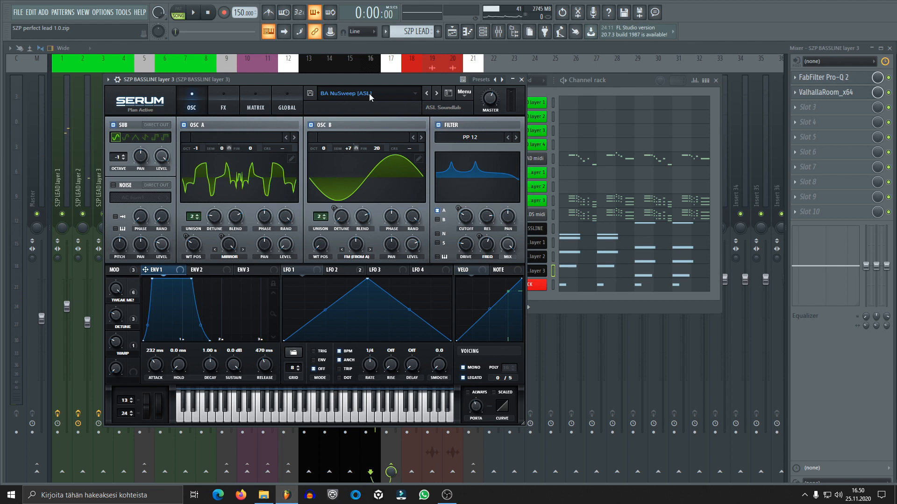
{"action": "mouse_move", "coordinate": [331, 125]}
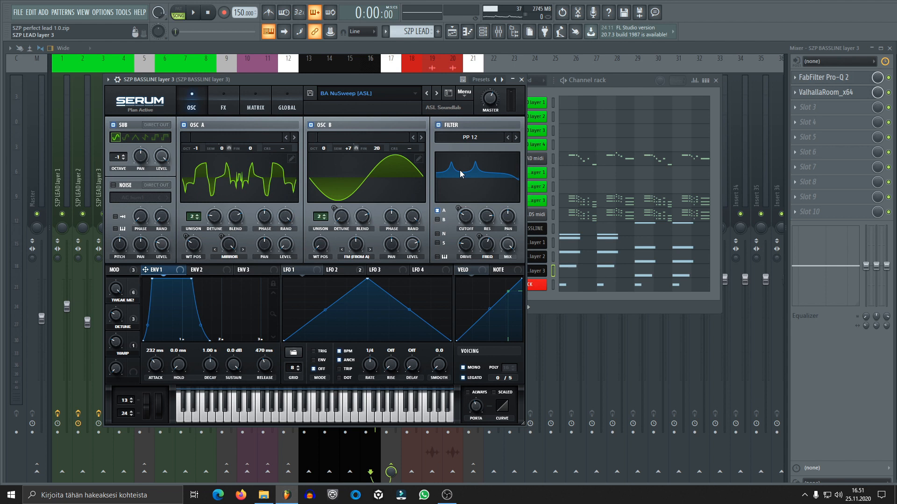
{"action": "mouse_move", "coordinate": [303, 224]}
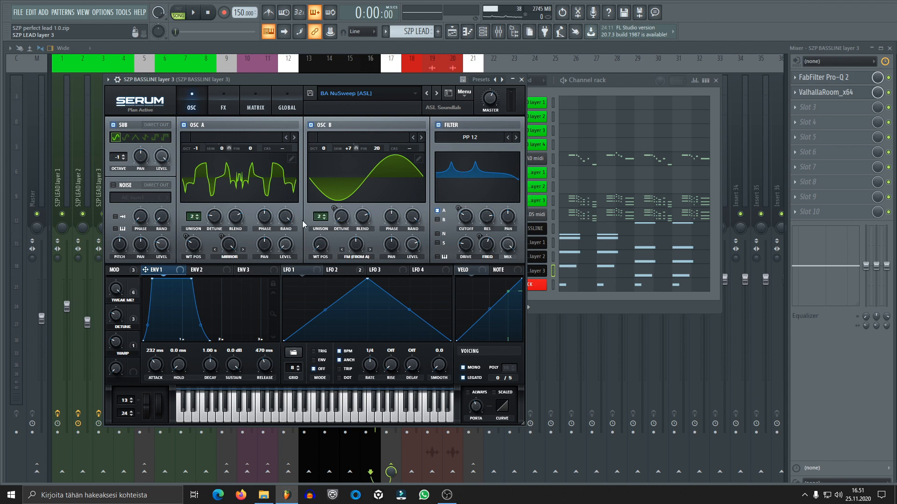
{"action": "mouse_move", "coordinate": [285, 217]}
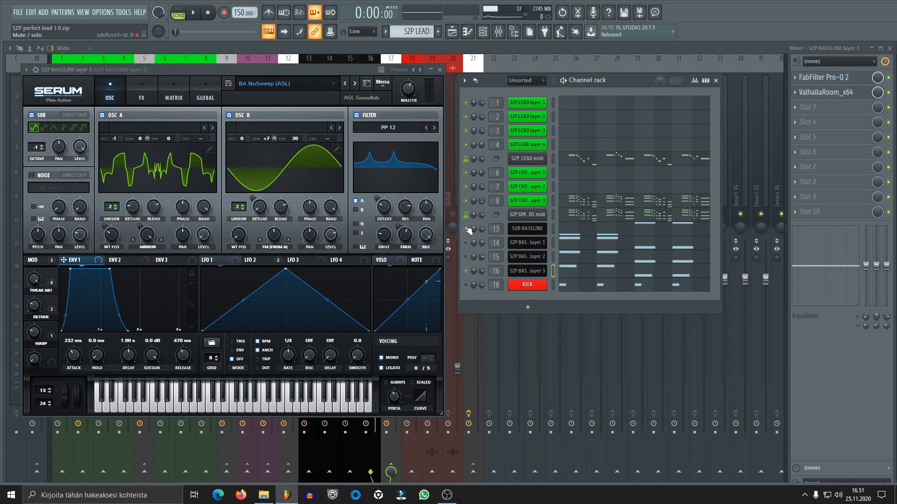
Close the Serum window, play and stop the song, and show SZP DELAY's EchoBoy-to-Pro-C chain
{"action": "left_click", "coordinate": [438, 68]}
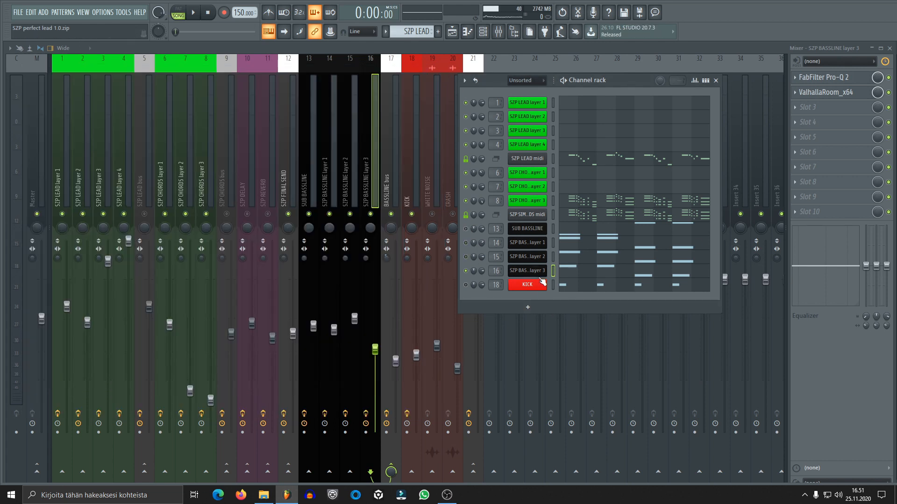
{"action": "left_click", "coordinate": [193, 13]}
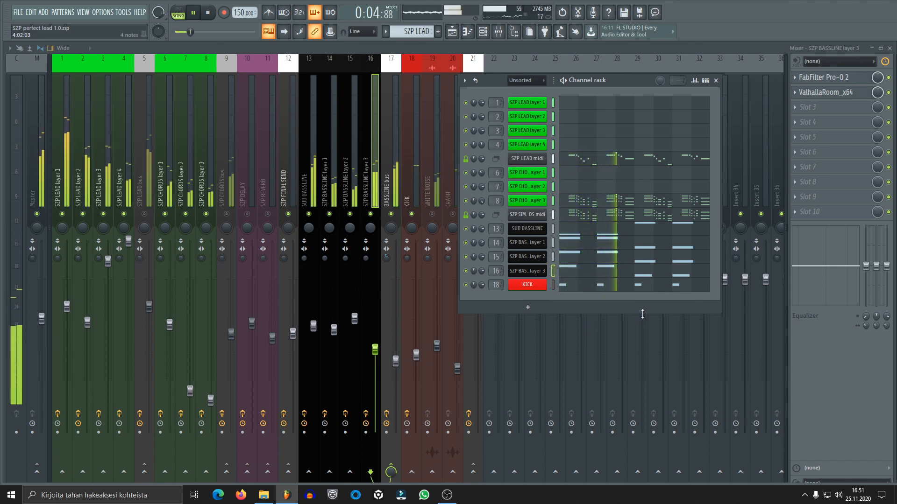
{"action": "left_click", "coordinate": [207, 12]}
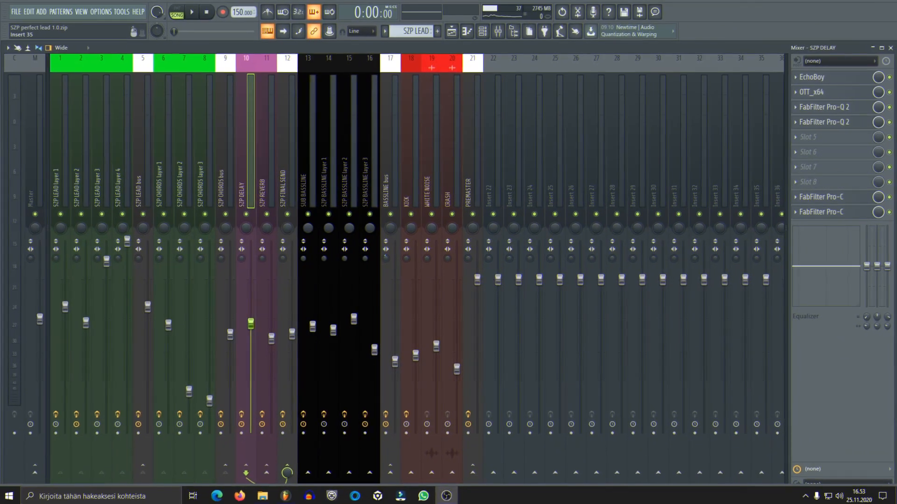
Check SZP FINAL SEND's Neutron 3 to Oxford Inflator chain, then return to SZP DELAY's effects
{"action": "left_click", "coordinate": [287, 177]}
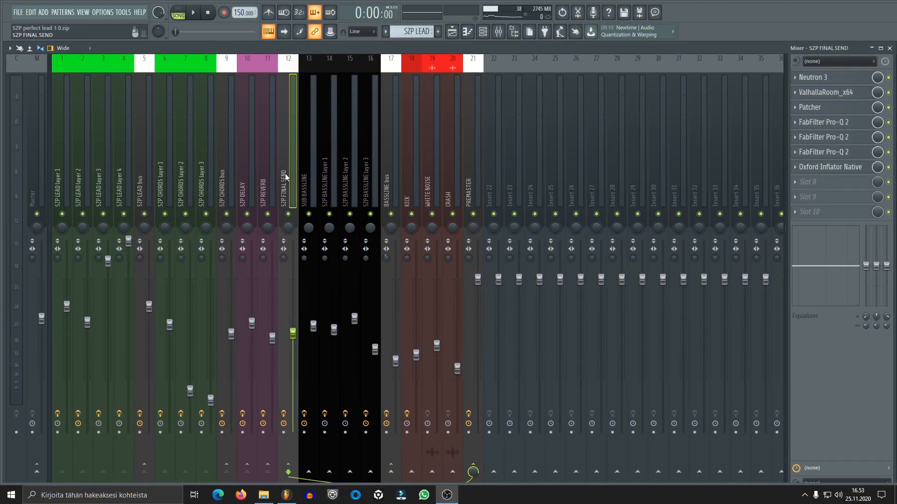
{"action": "left_click", "coordinate": [247, 188]}
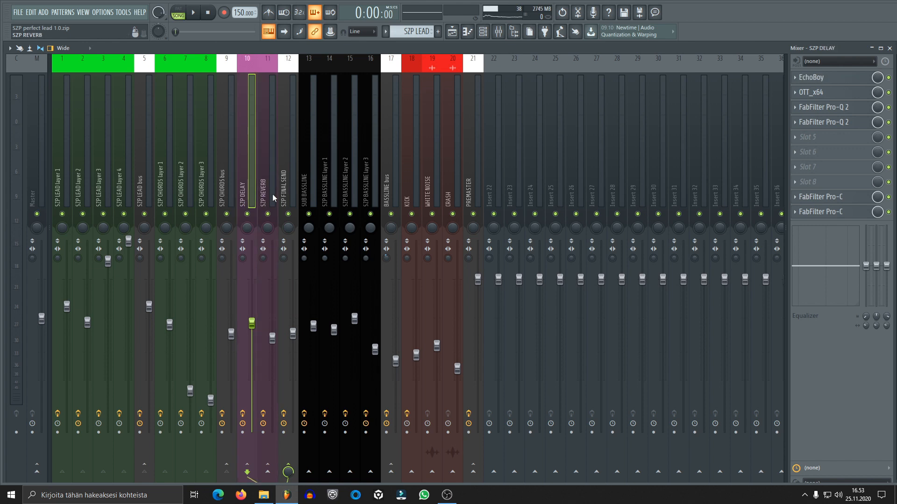
{"action": "mouse_move", "coordinate": [266, 200]}
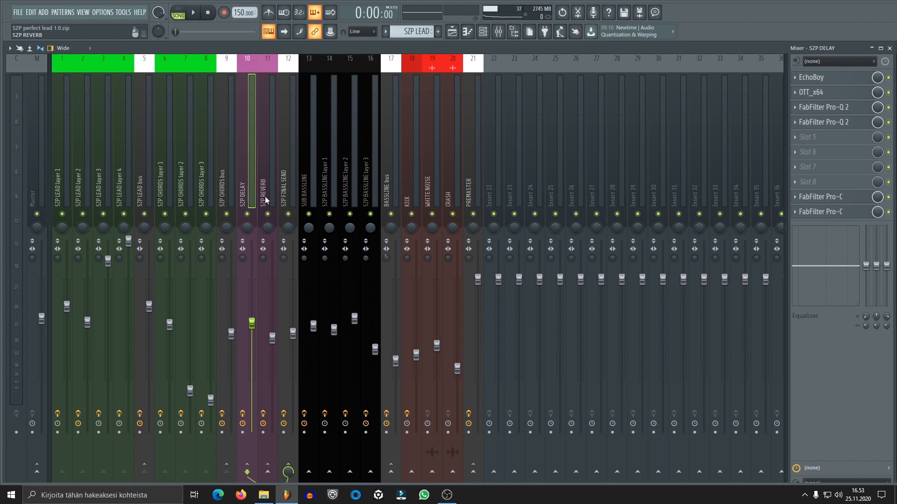
{"action": "mouse_move", "coordinate": [266, 197]}
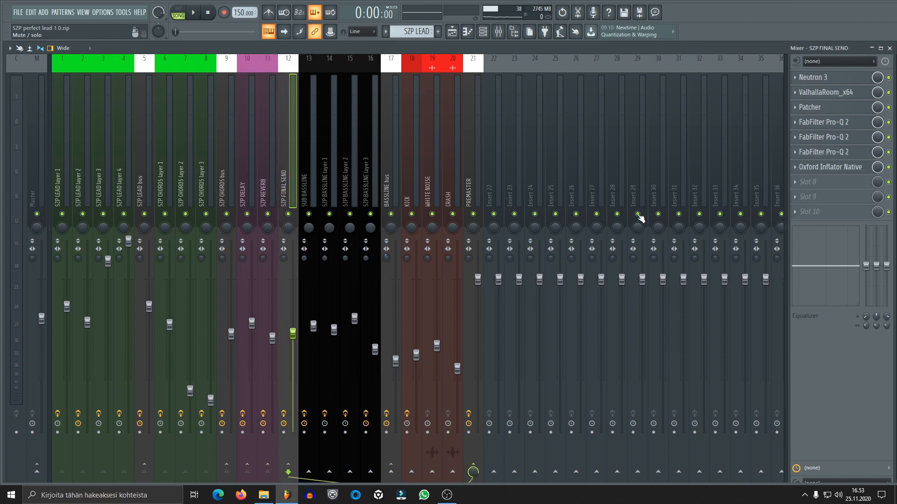
{"action": "mouse_move", "coordinate": [724, 194]}
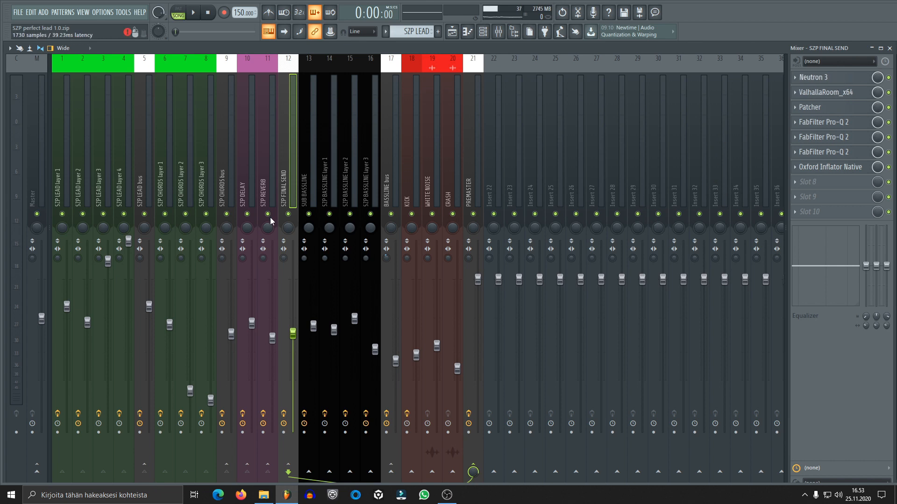
{"action": "left_click", "coordinate": [822, 77]}
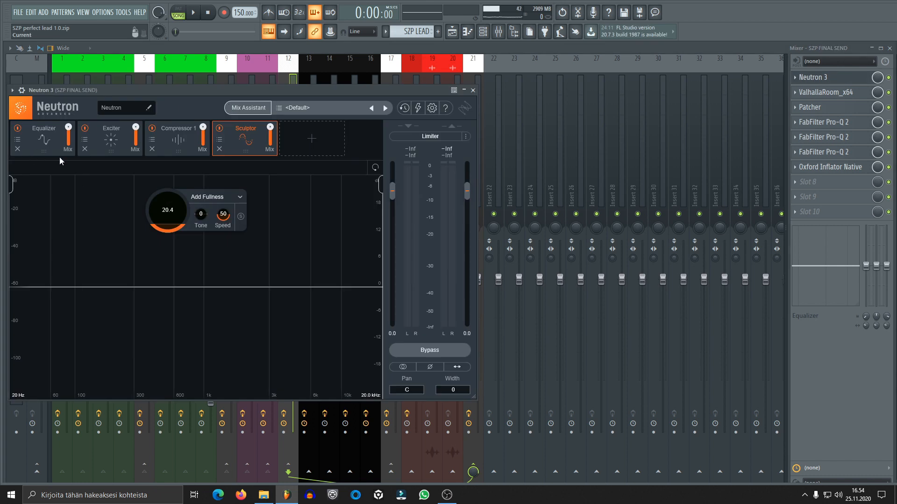
{"action": "left_click", "coordinate": [43, 137]}
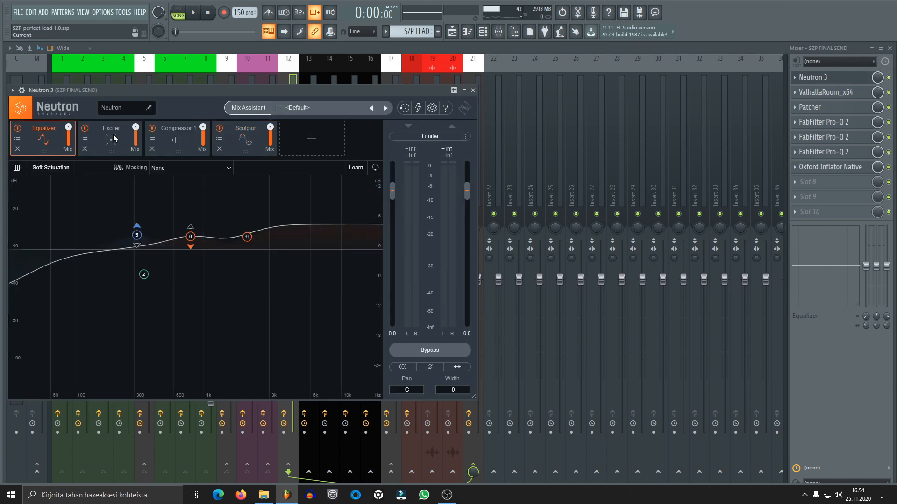
{"action": "left_click", "coordinate": [111, 138]}
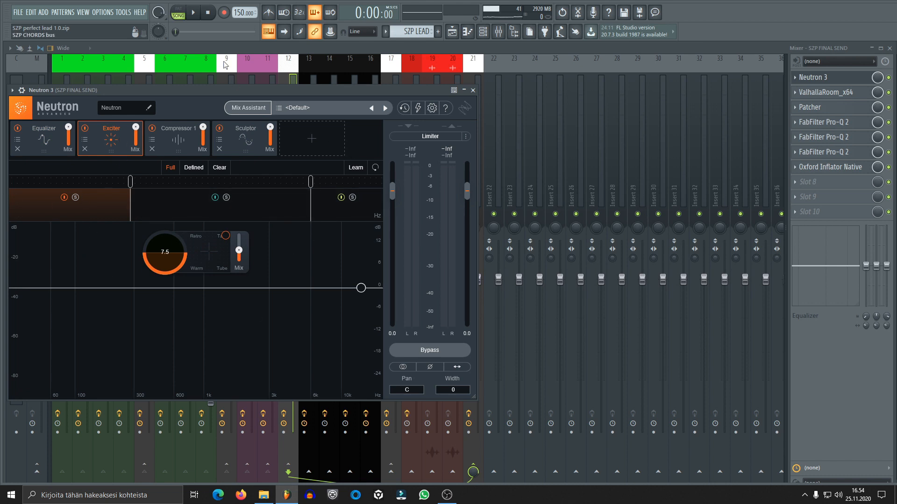
{"action": "left_click", "coordinate": [178, 138]}
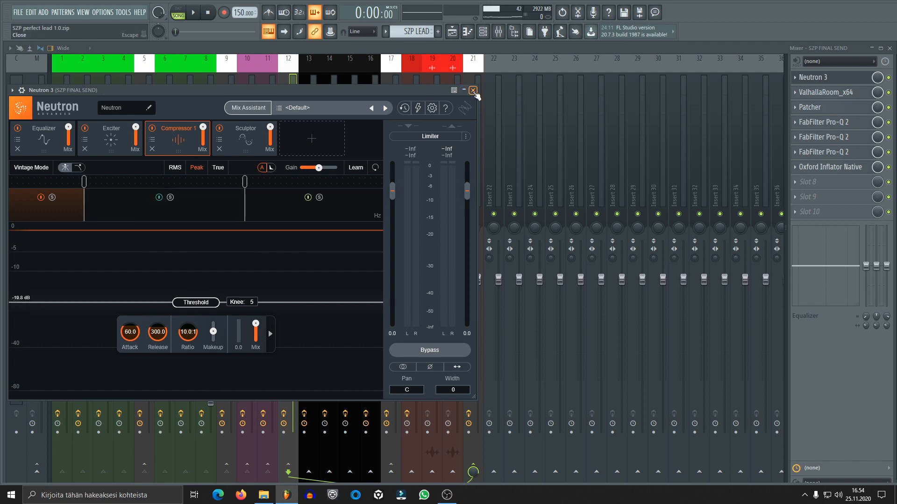
{"action": "left_click", "coordinate": [472, 89]}
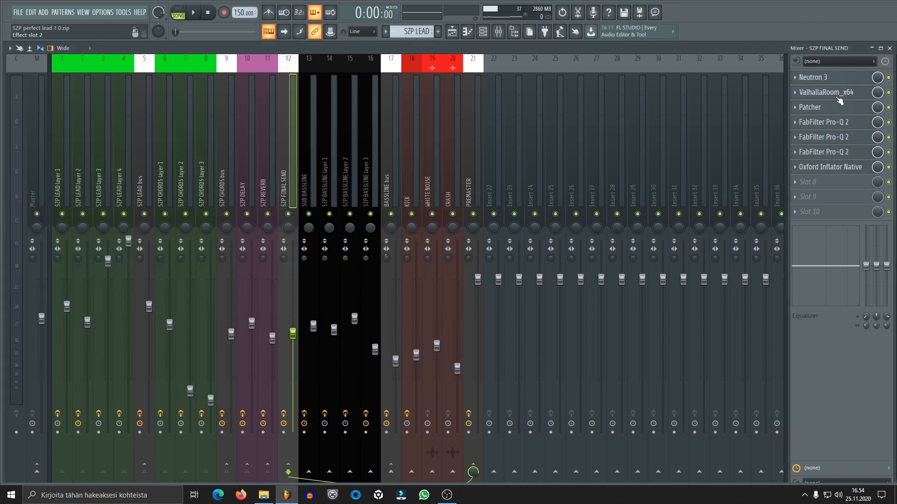
{"action": "left_click", "coordinate": [824, 92]}
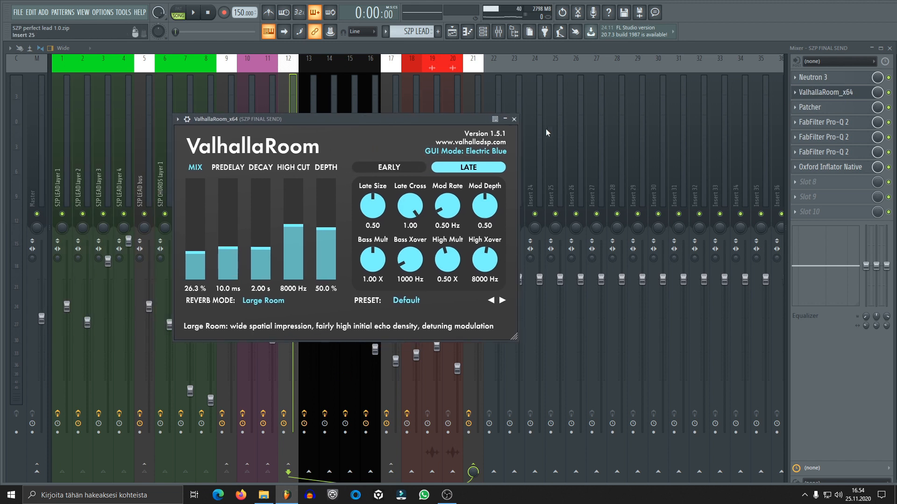
{"action": "left_click", "coordinate": [513, 119]}
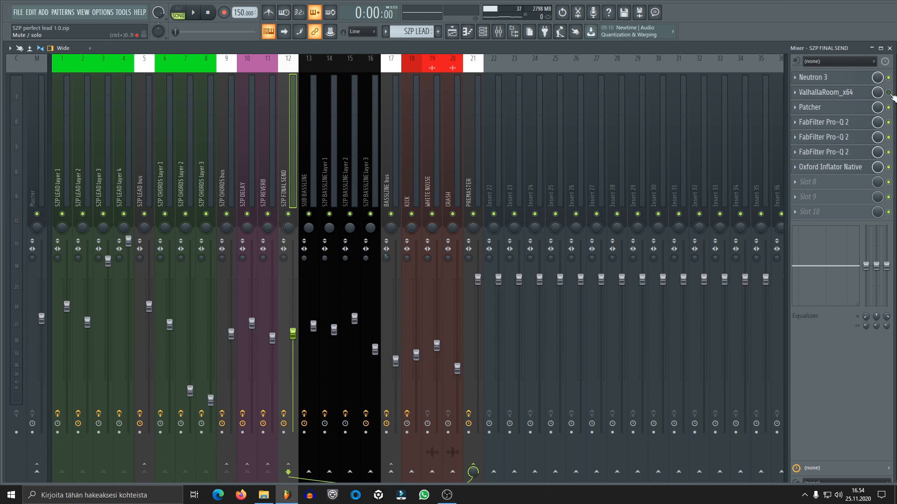
Play the song and inspect PREMASTER's Neutron 3 Equalizer and Oxford Inflator, closing both
{"action": "left_click", "coordinate": [193, 12]}
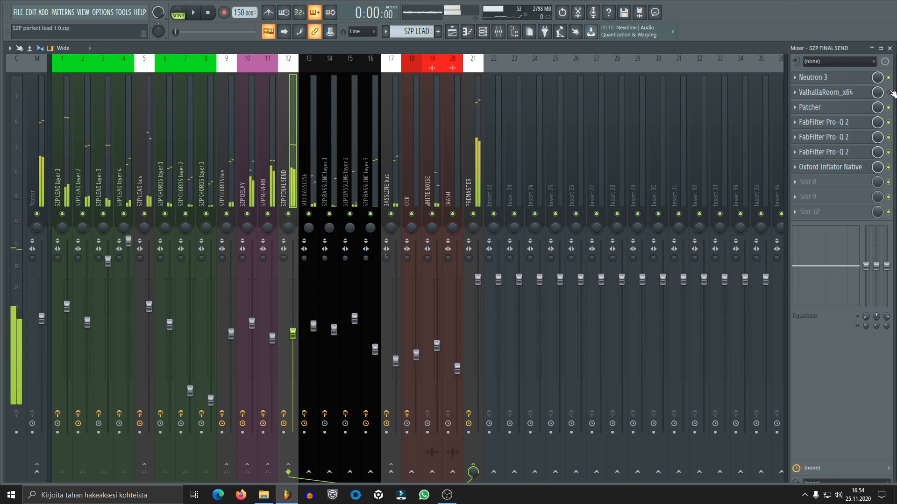
{"action": "left_click", "coordinate": [193, 13]}
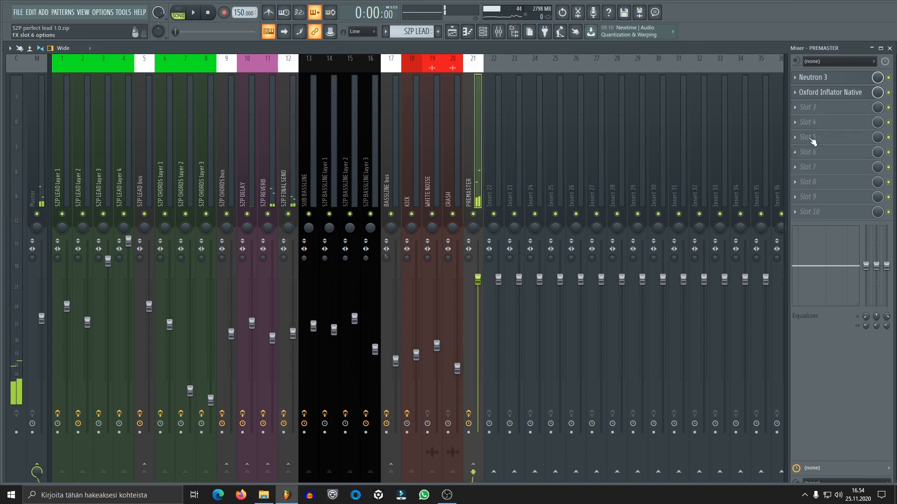
{"action": "left_click", "coordinate": [824, 77]}
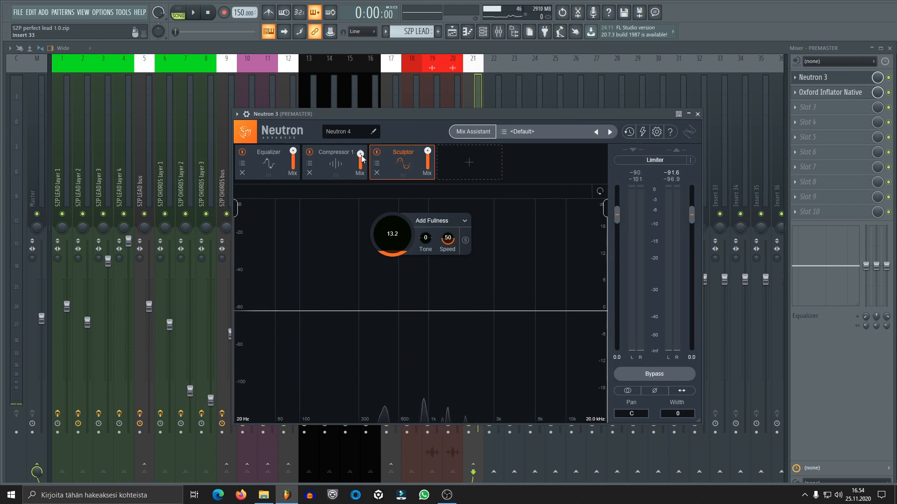
{"action": "left_click", "coordinate": [267, 162]}
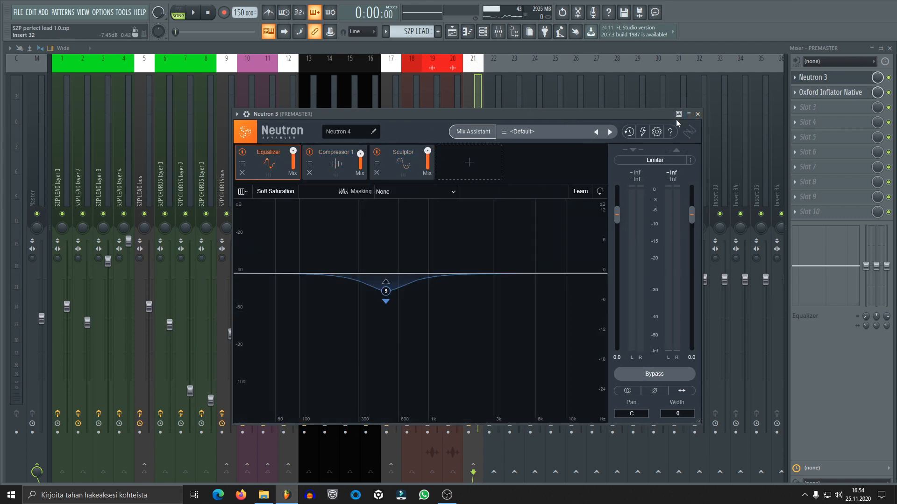
{"action": "left_click", "coordinate": [698, 114]}
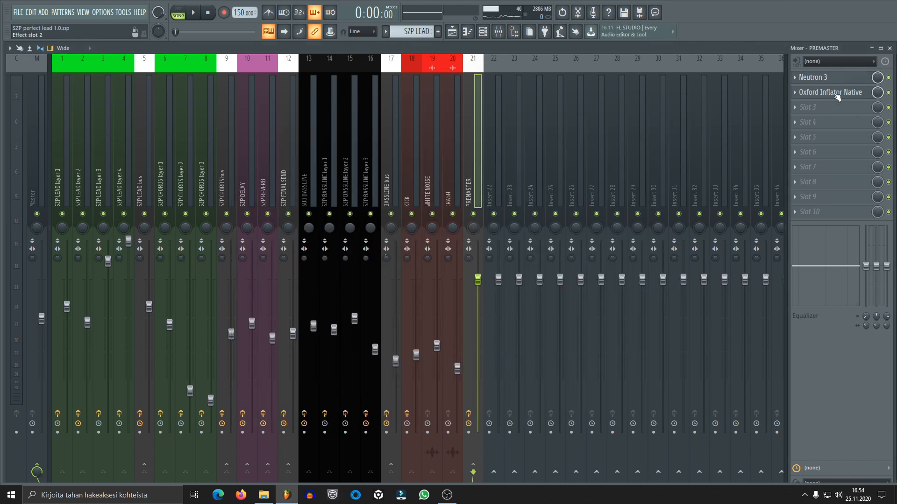
{"action": "left_click", "coordinate": [832, 92]}
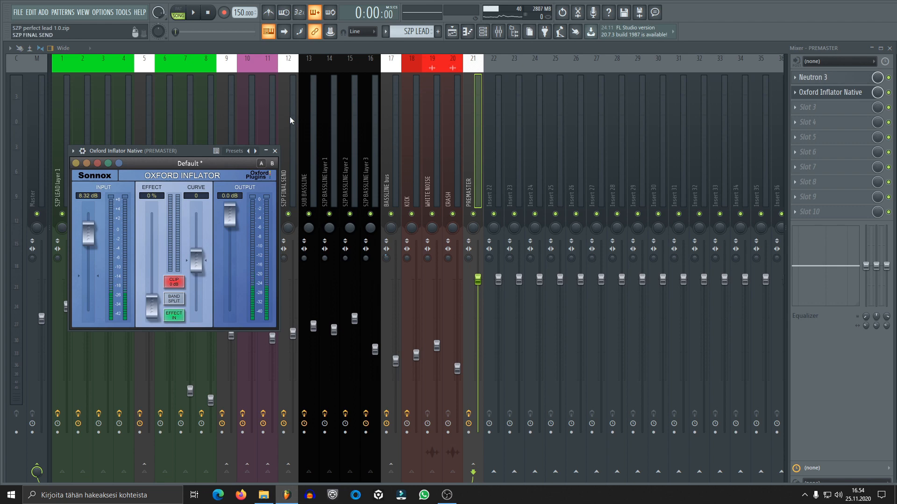
{"action": "left_click", "coordinate": [275, 151]}
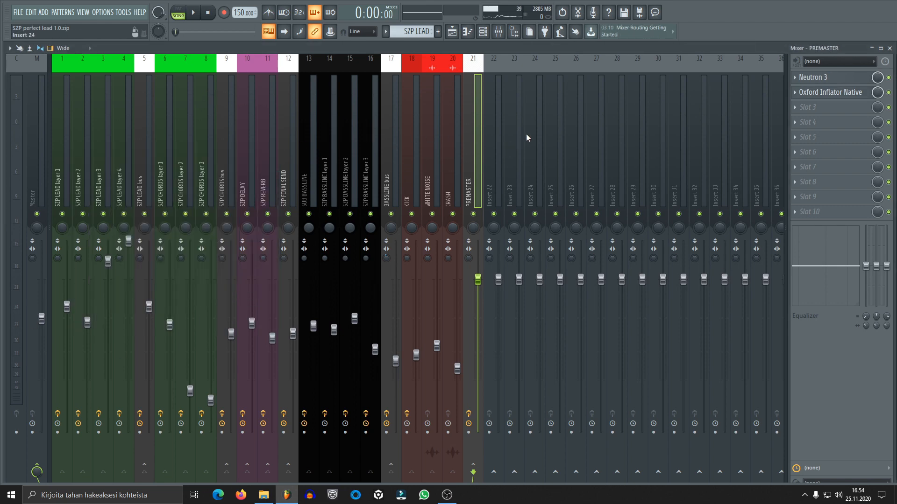